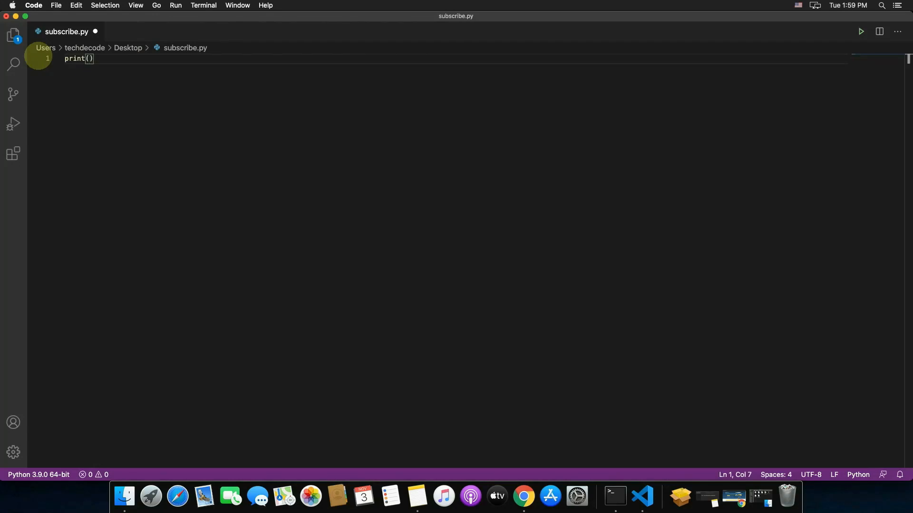
Write print("Subscribe Now!") in subscribe.py and run it with Run Python File
text("Subs")
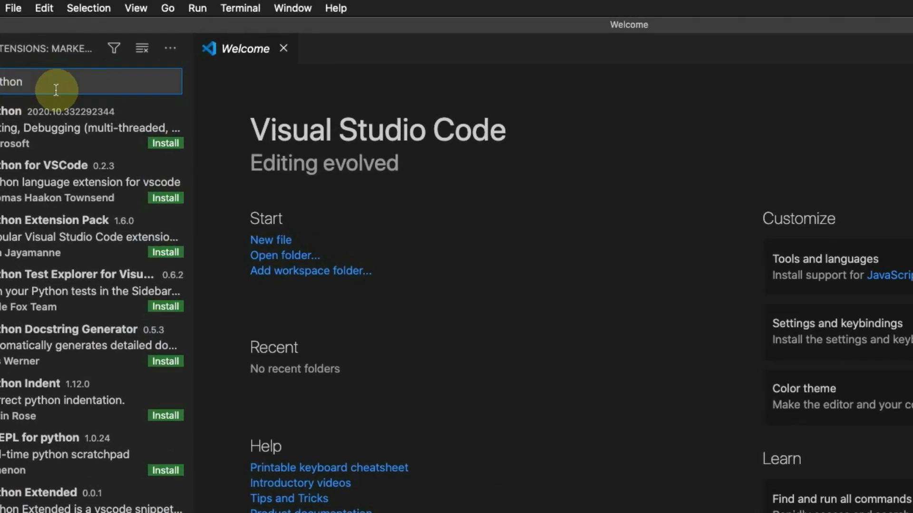
click(57, 124)
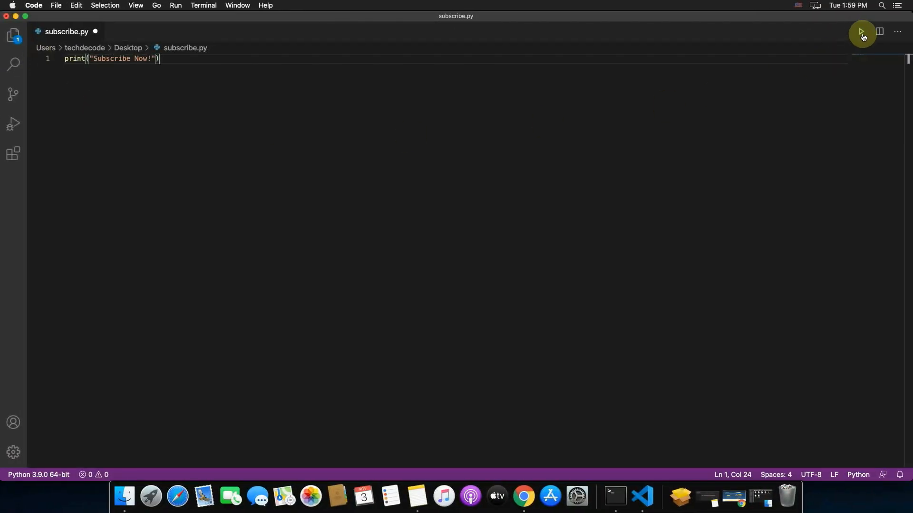
click(861, 32)
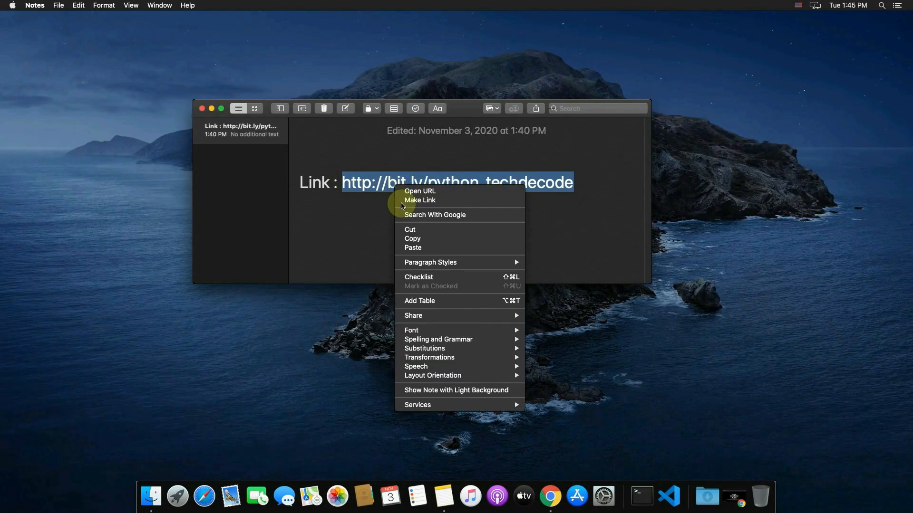
click(413, 239)
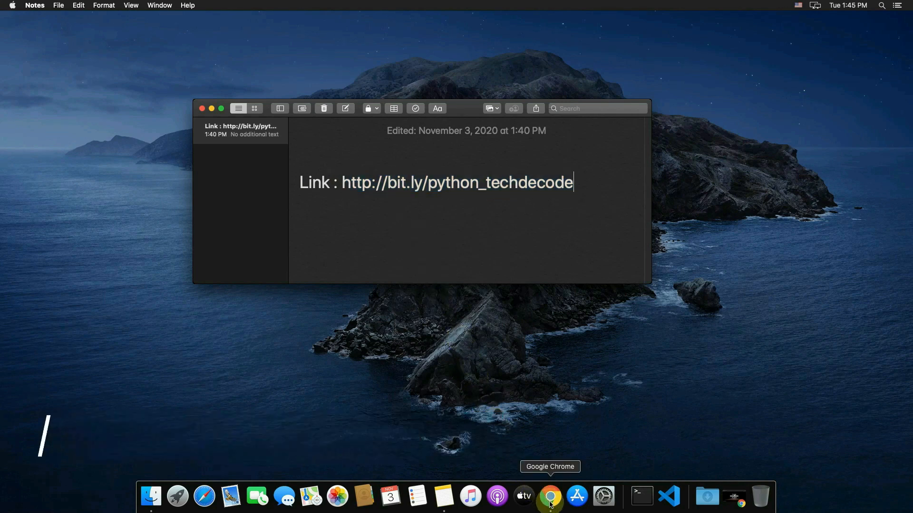
Paste the bit.ly link into Chrome and download the Python 3.9.0 macOS installer
click(549, 498)
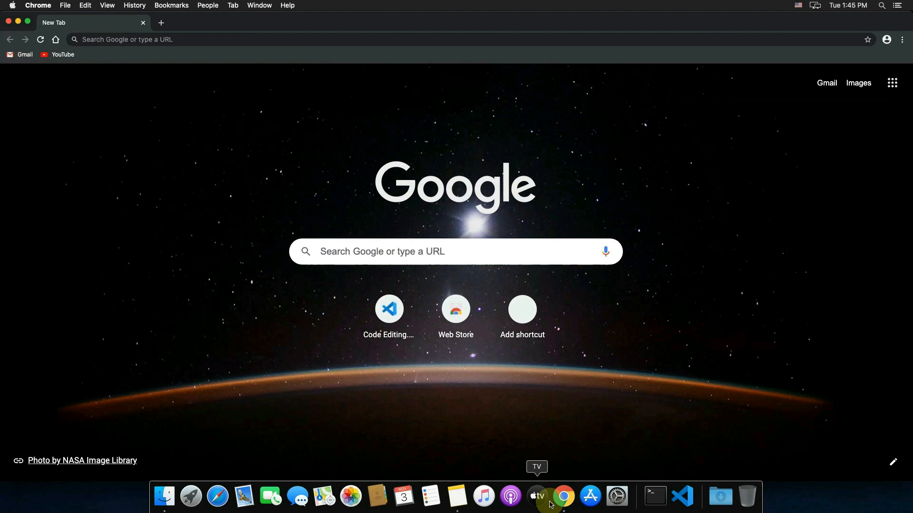
mouse_move(220, 146)
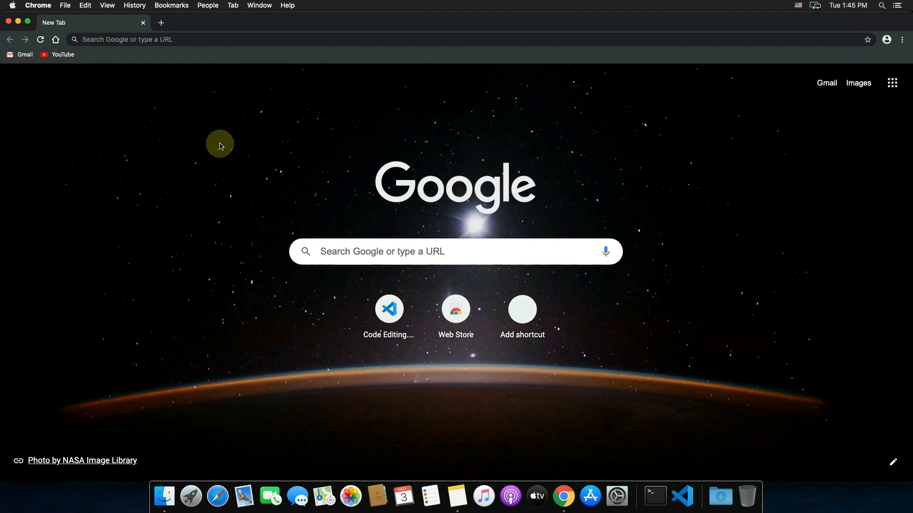
right_click(122, 40)
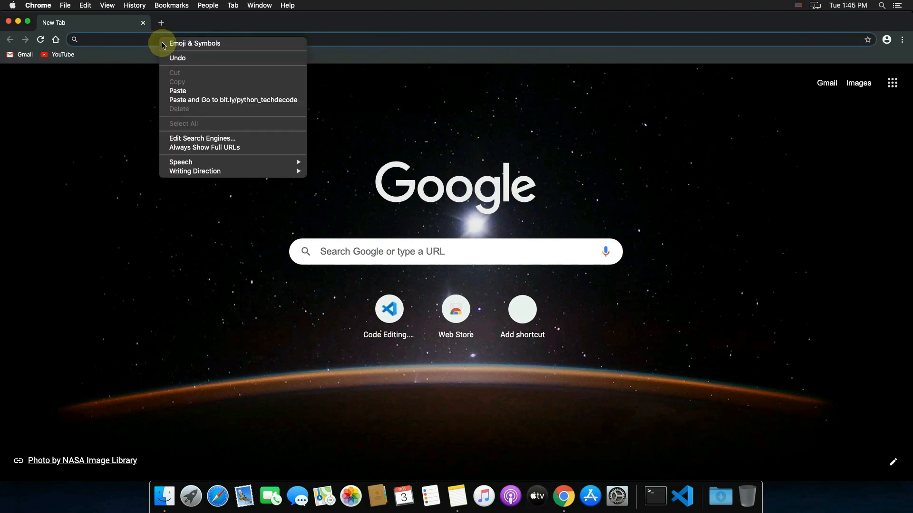
click(178, 91)
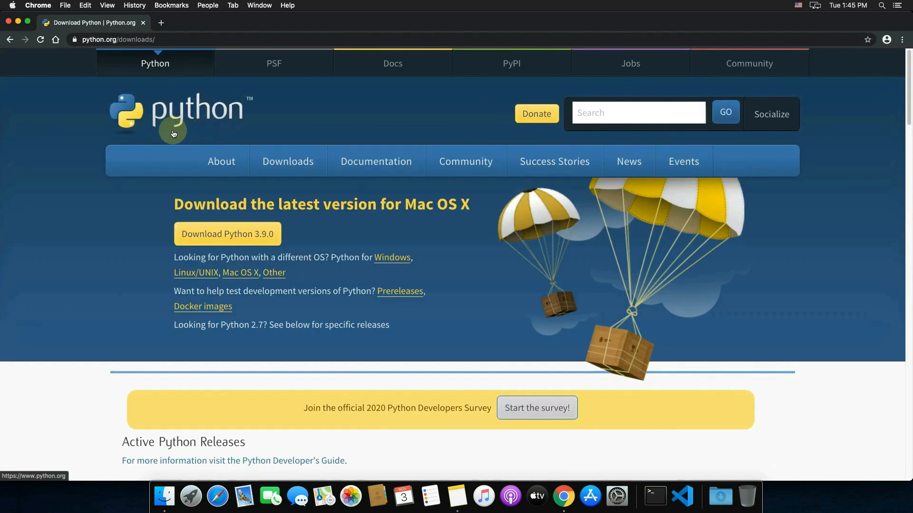
mouse_move(408, 211)
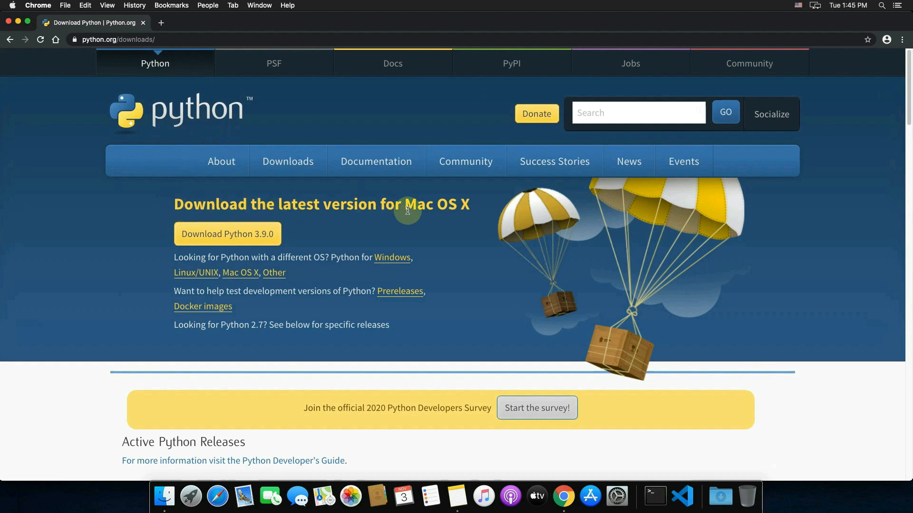
mouse_move(404, 220)
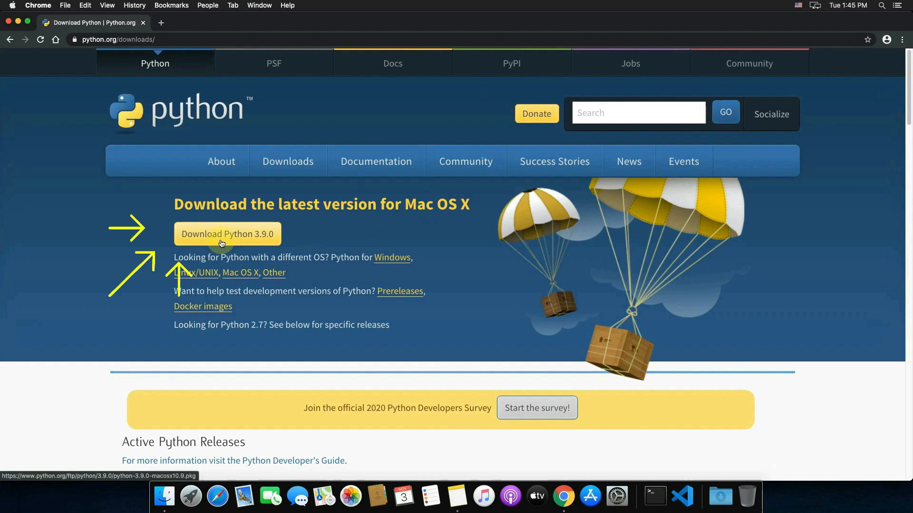
click(222, 241)
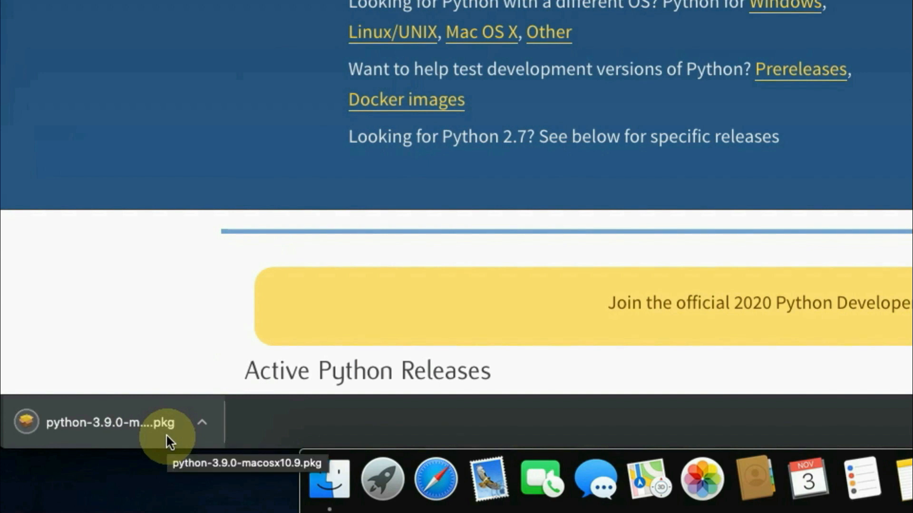
Reveal python-3.9.0-macosx10.9.pkg in Finder's Downloads folder and open it
click(205, 423)
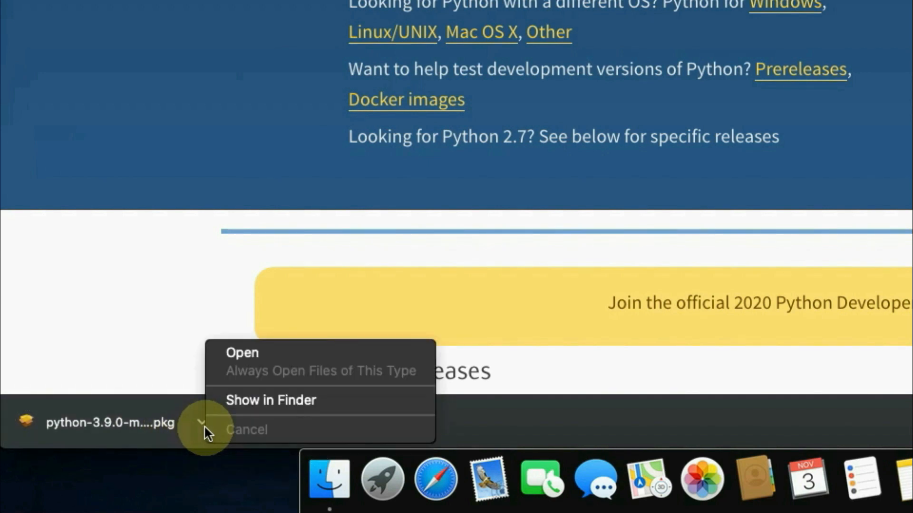
mouse_move(263, 409)
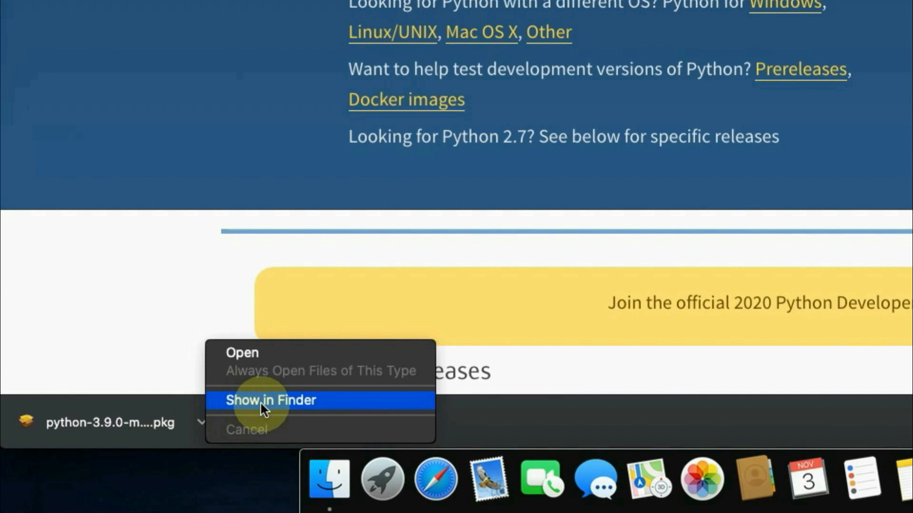
click(271, 400)
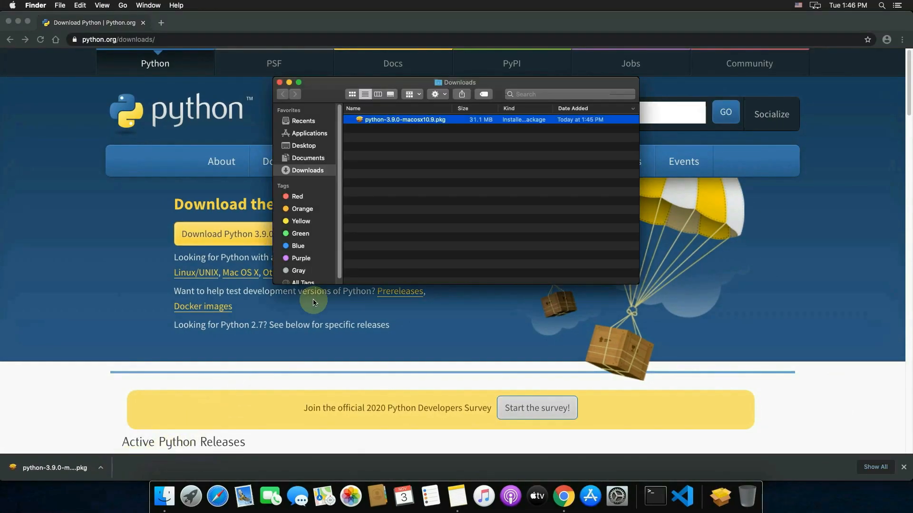
mouse_move(399, 124)
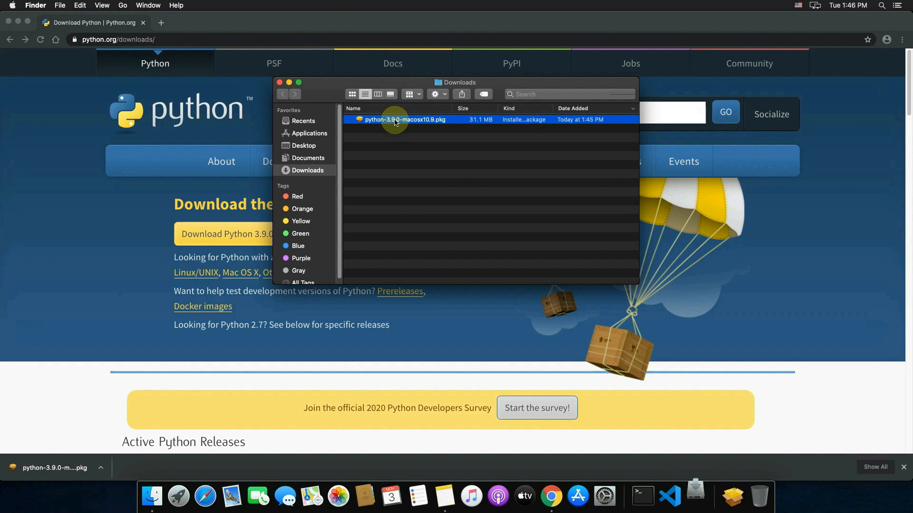
double_click(395, 120)
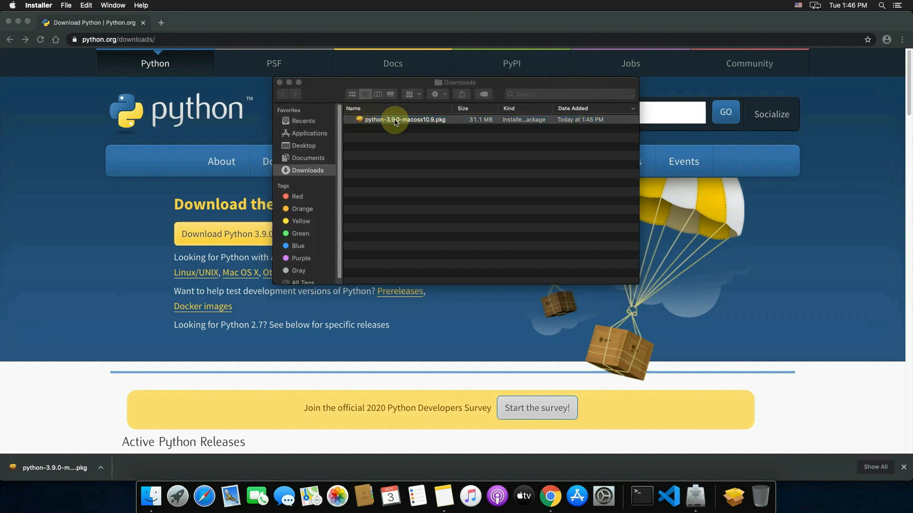
double_click(404, 119)
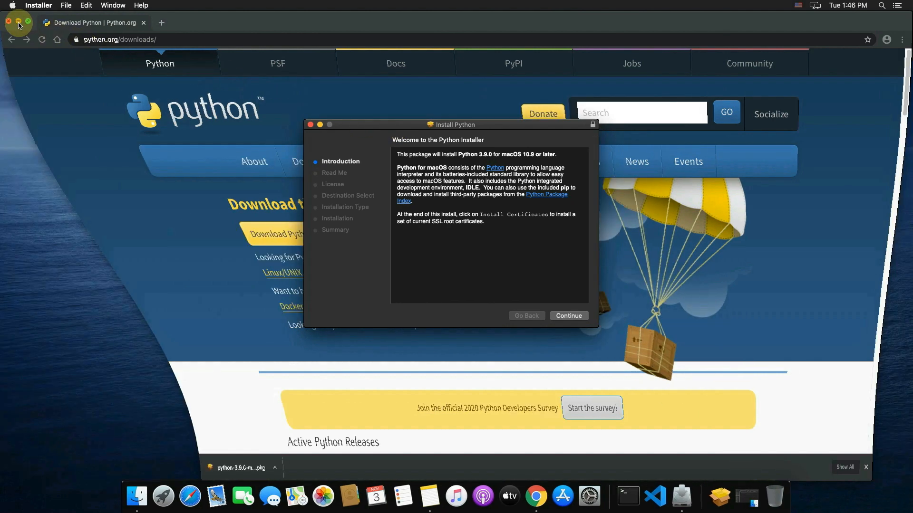
Minimize the browser, continue past Introduction and Read Me, and agree to the license
click(11, 22)
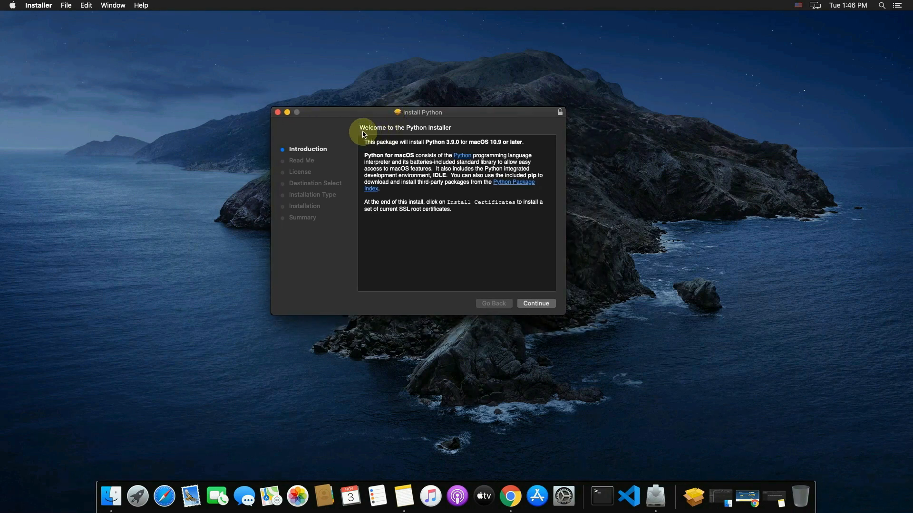
mouse_move(442, 138)
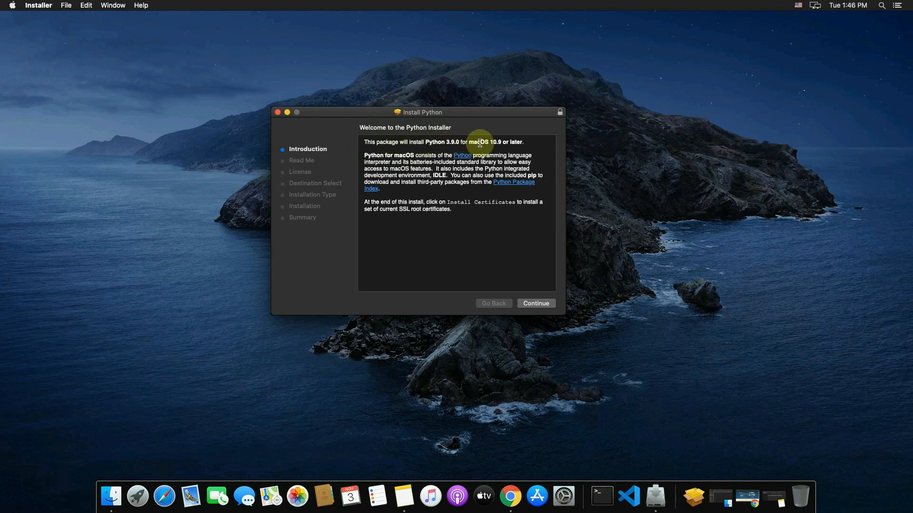
mouse_move(511, 218)
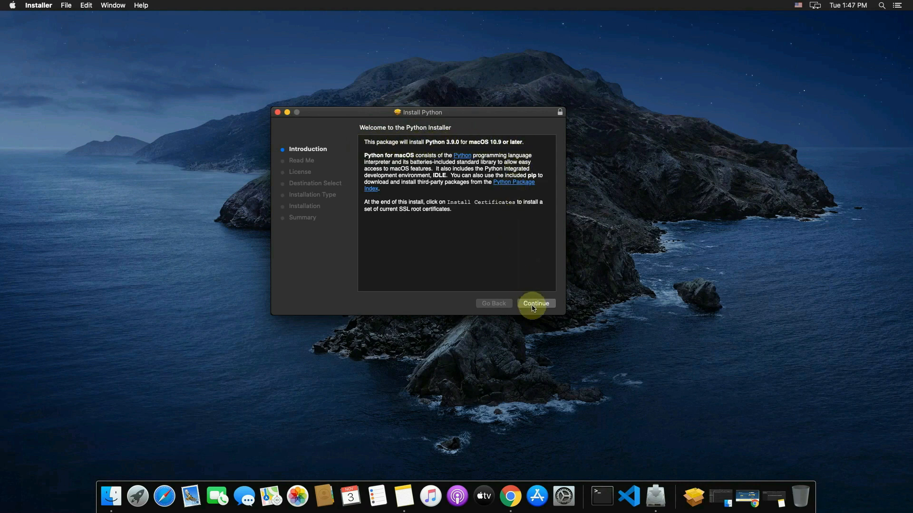
click(535, 303)
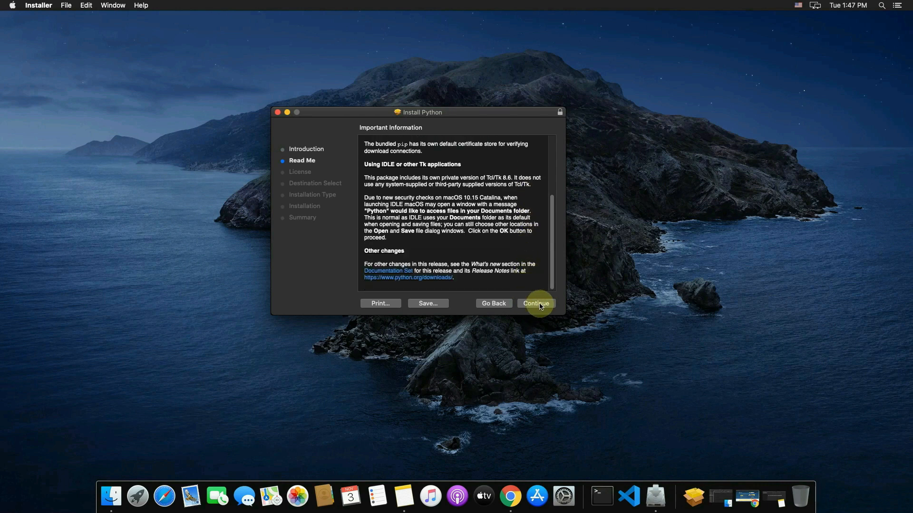
click(537, 303)
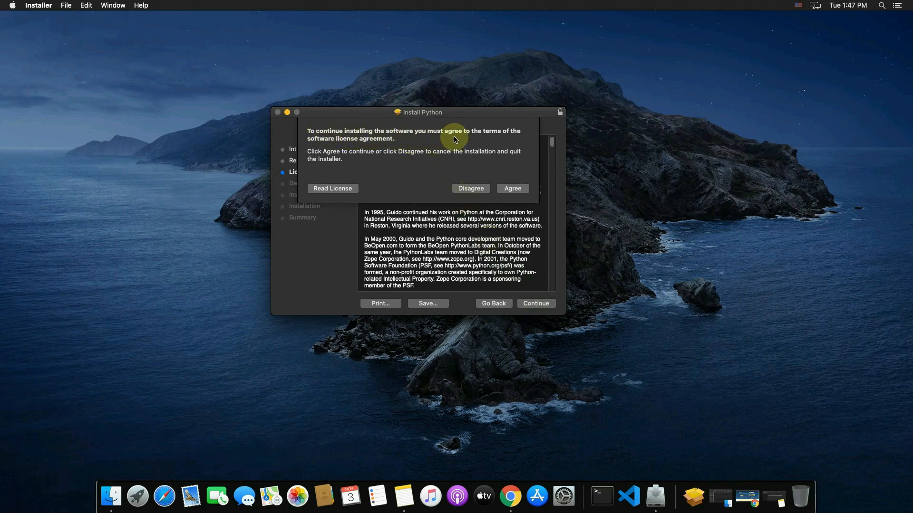
mouse_move(397, 158)
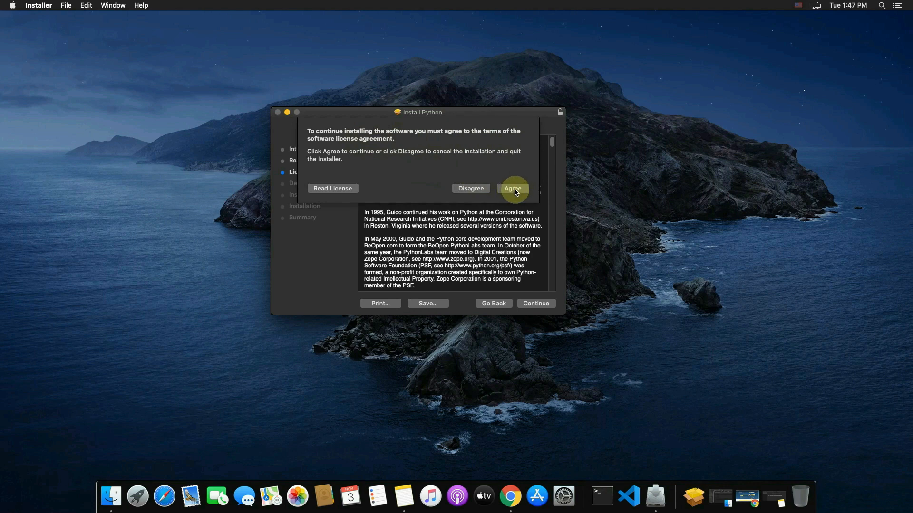
click(513, 188)
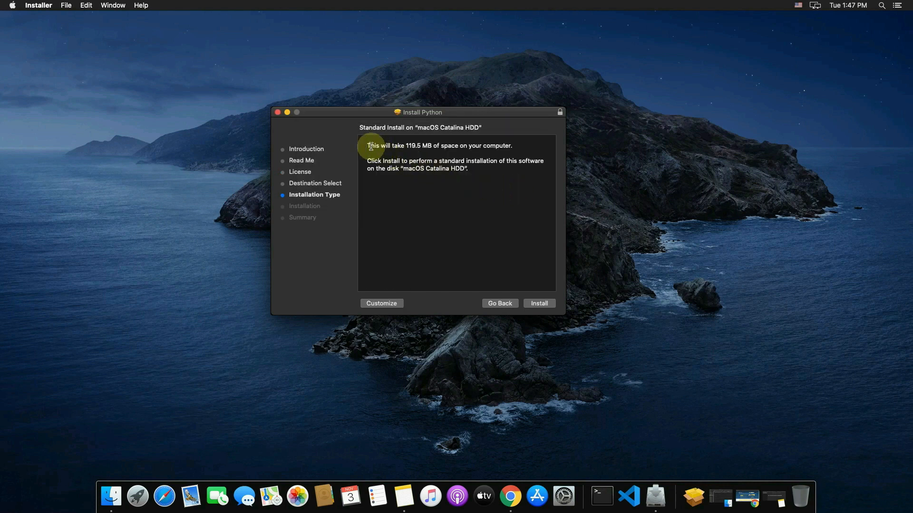
mouse_move(463, 148)
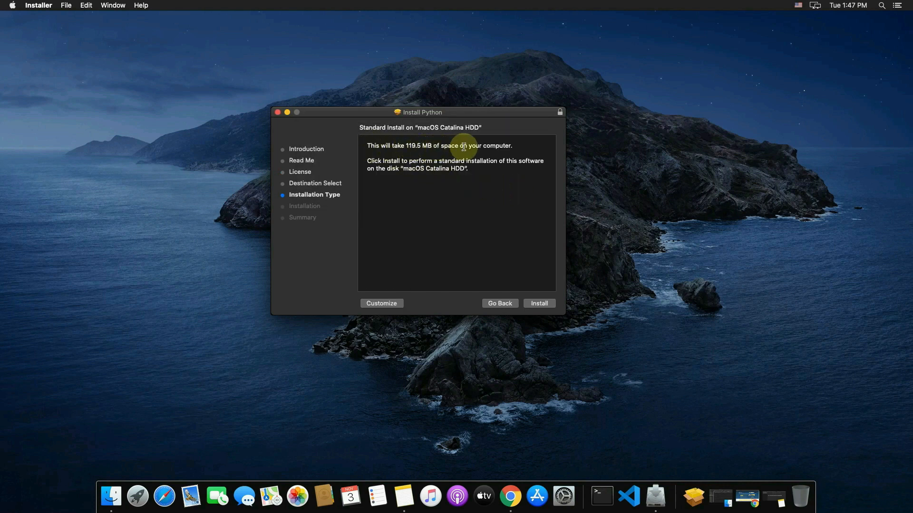
mouse_move(511, 147)
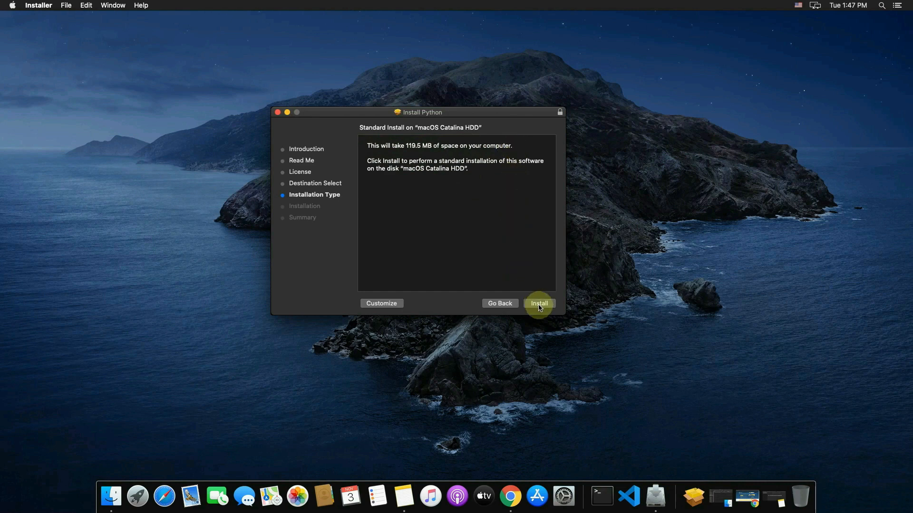
Install Python 3.9.0 with the admin password, close the installer and trash the package
click(539, 304)
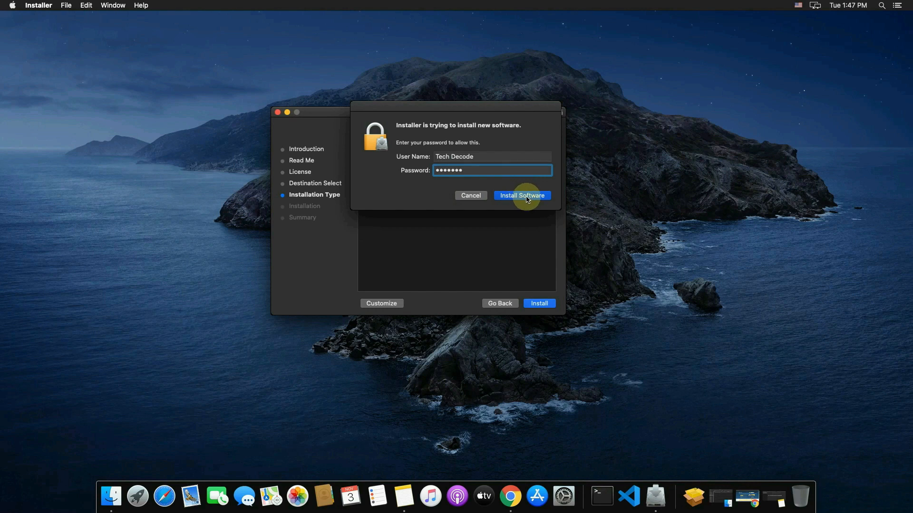
click(522, 195)
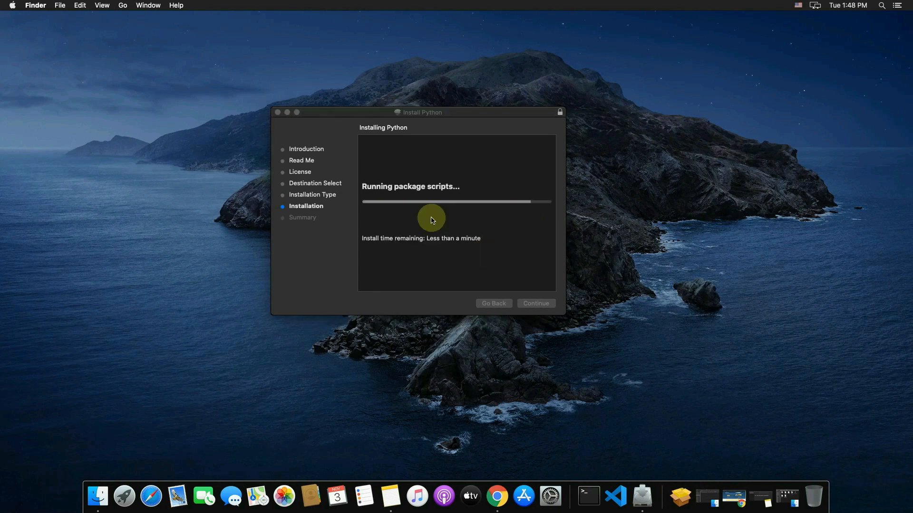
mouse_move(454, 249)
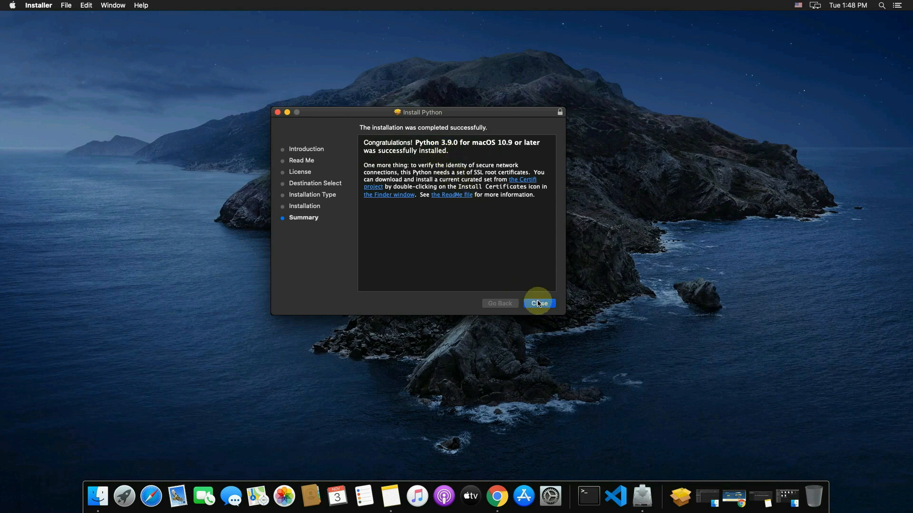
click(540, 304)
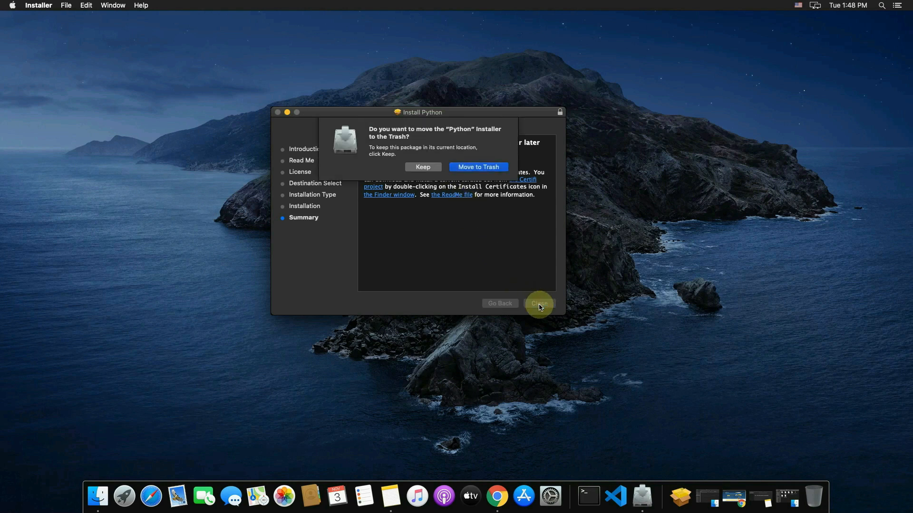
mouse_move(464, 167)
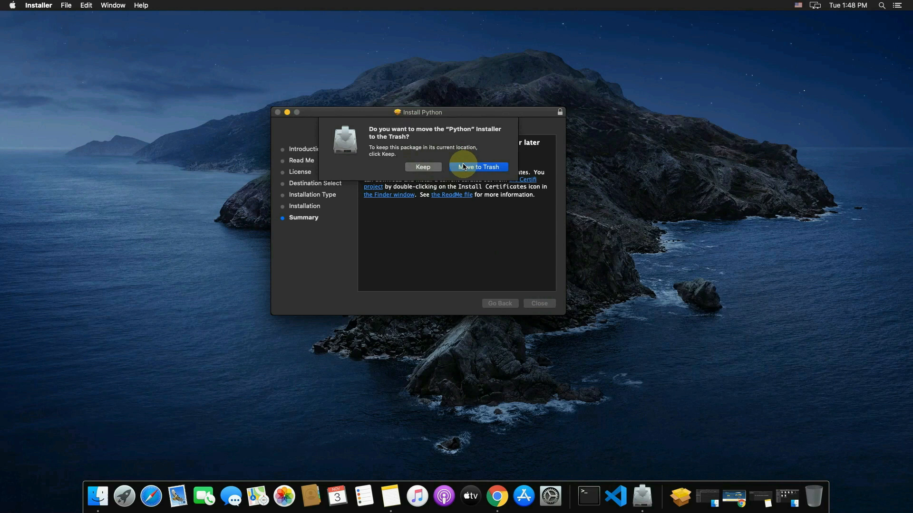
click(479, 167)
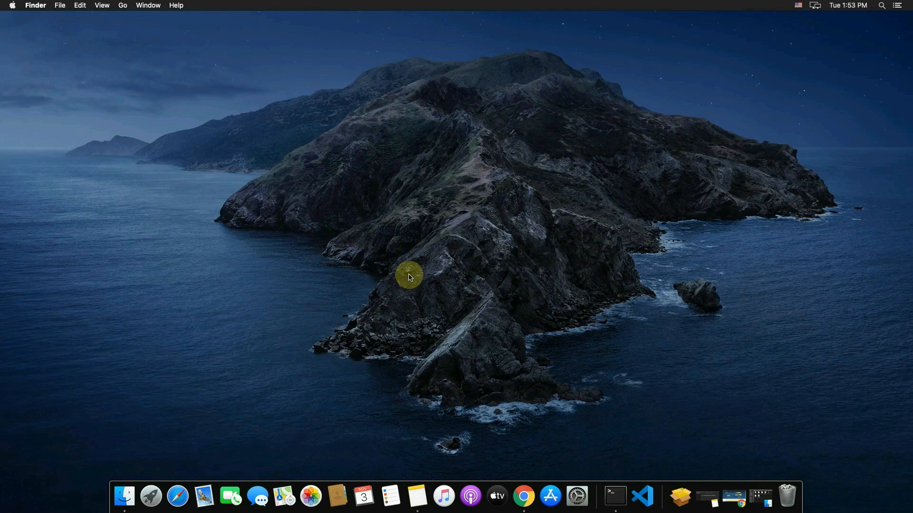
Launch Terminal through Spotlight and type python3 at the prompt
key(cmd+space)
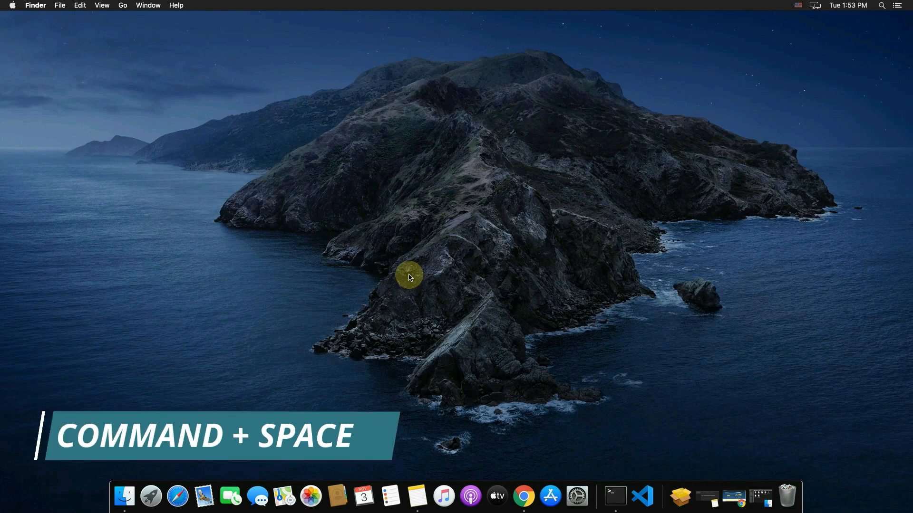
key(cmd+space)
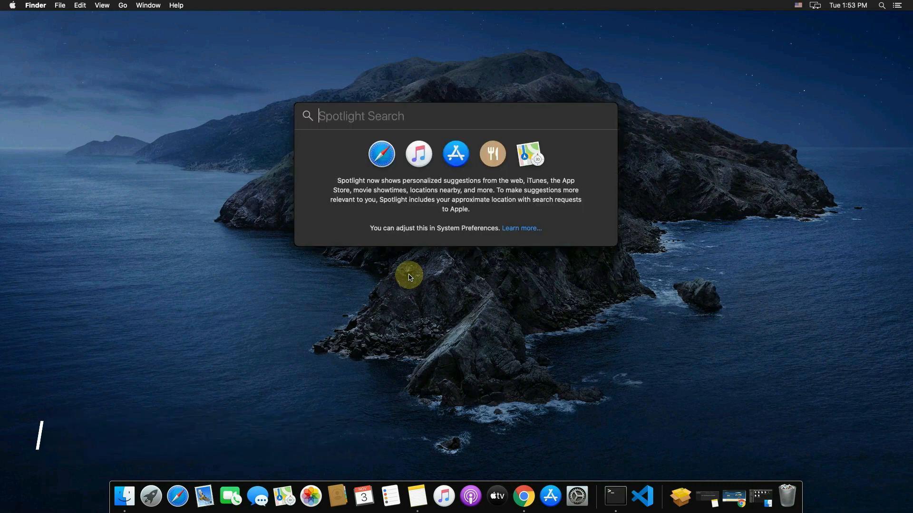
text(terminal)
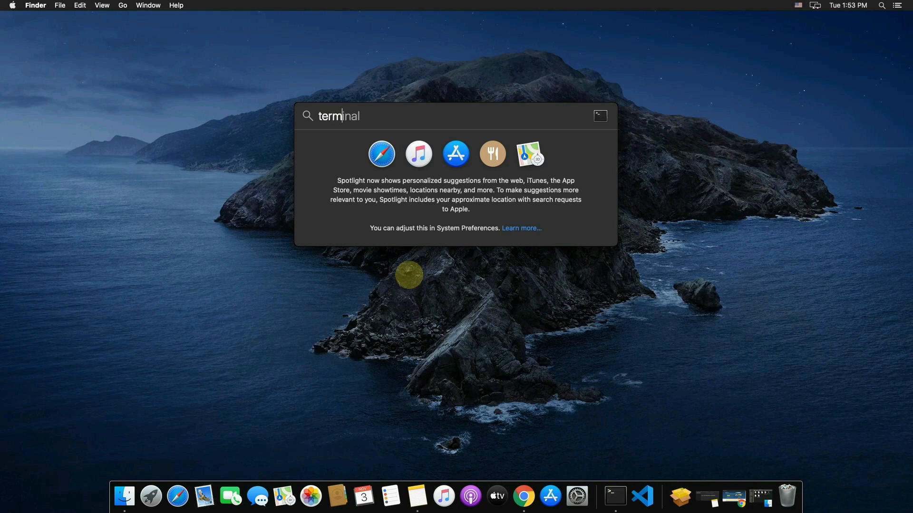
key(Return)
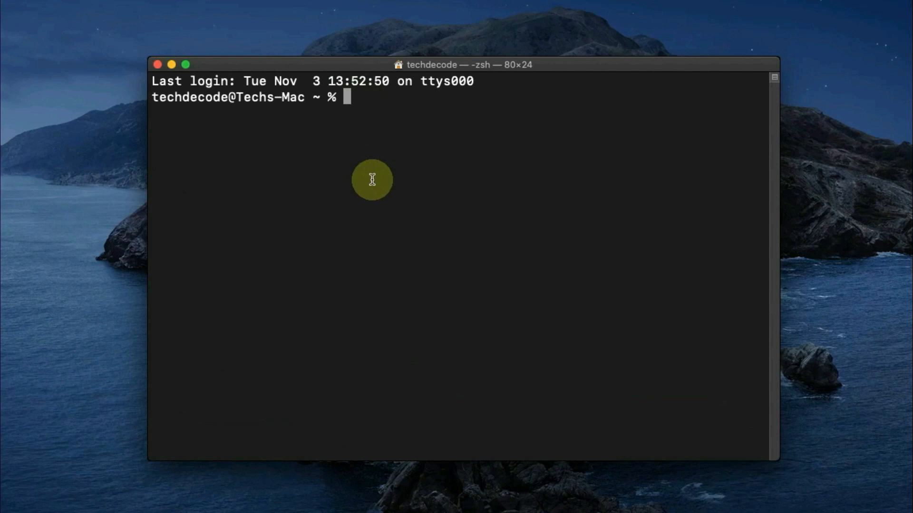
text(python)
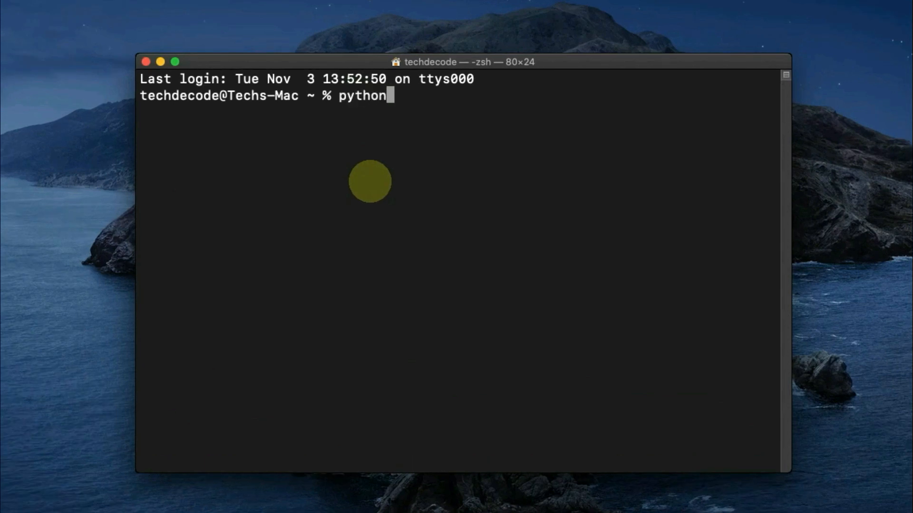
text(3)
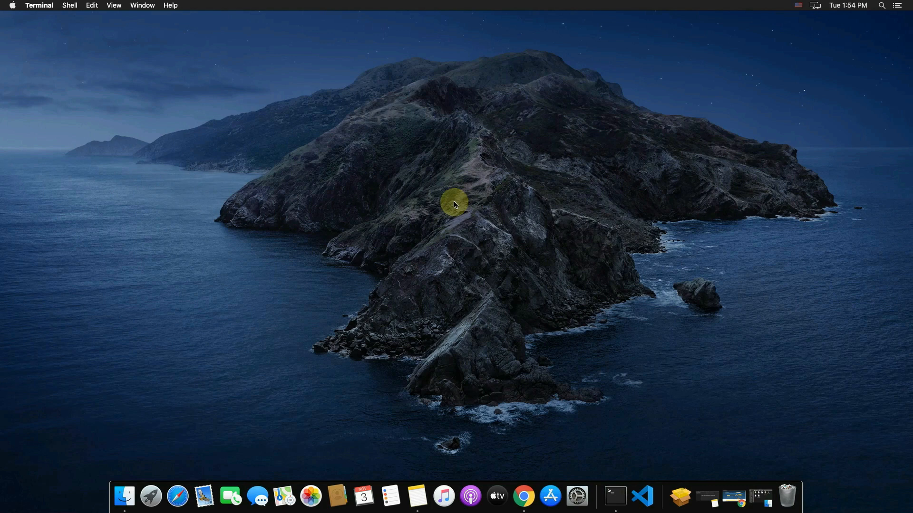
Launch Visual Studio Code through Spotlight and maximize its Welcome page window
key(Cmd+Space)
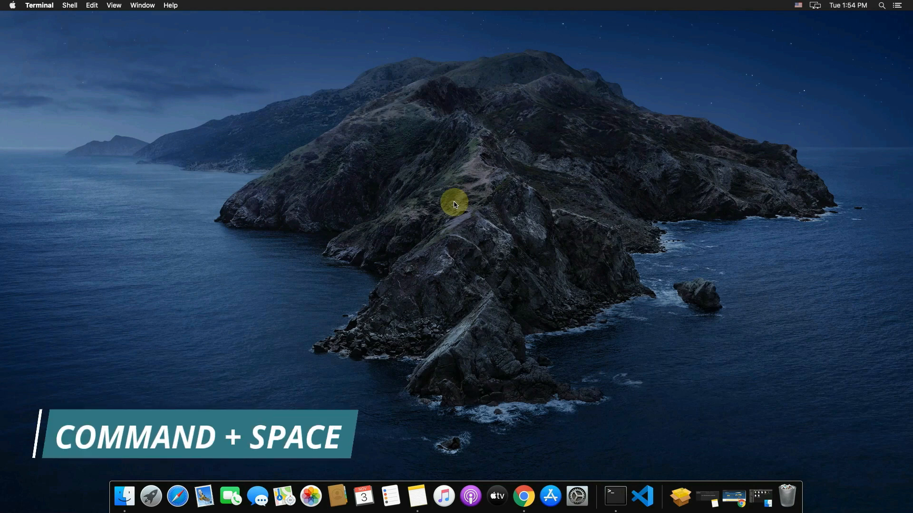
key(cmd+space)
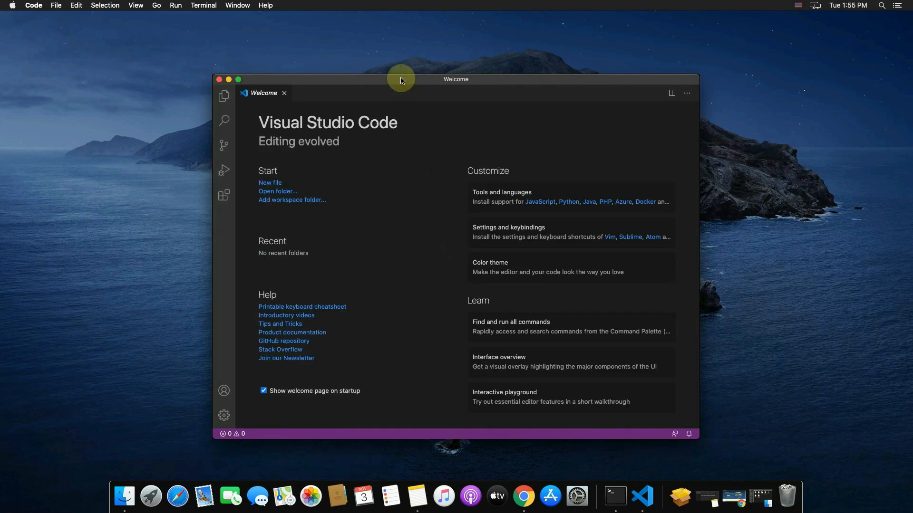
double_click(401, 79)
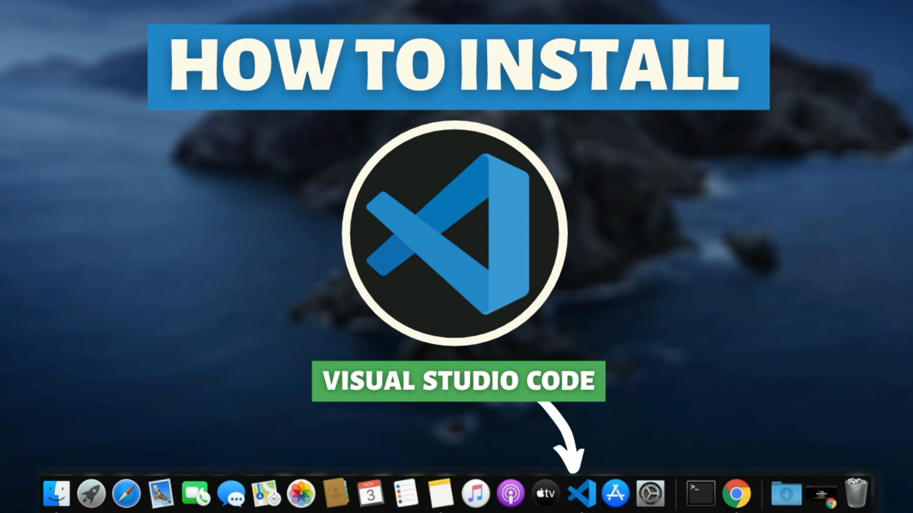
click(582, 498)
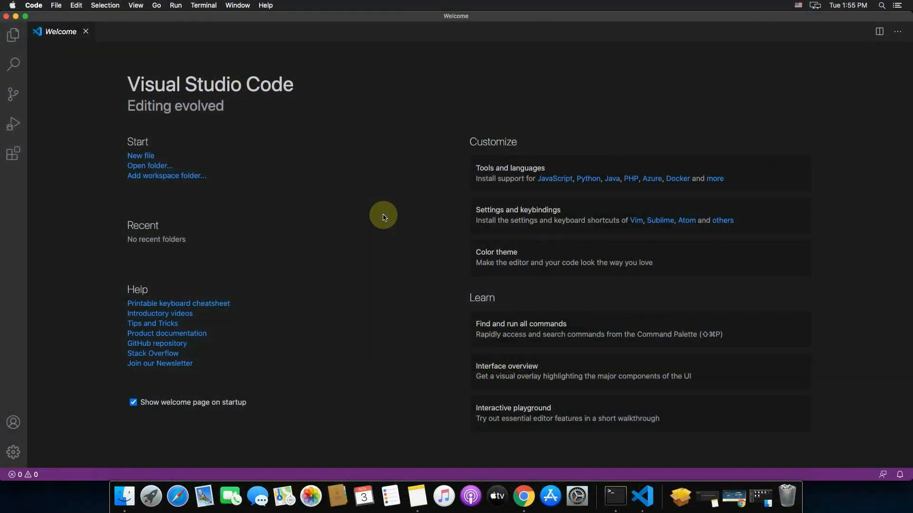
mouse_move(385, 220)
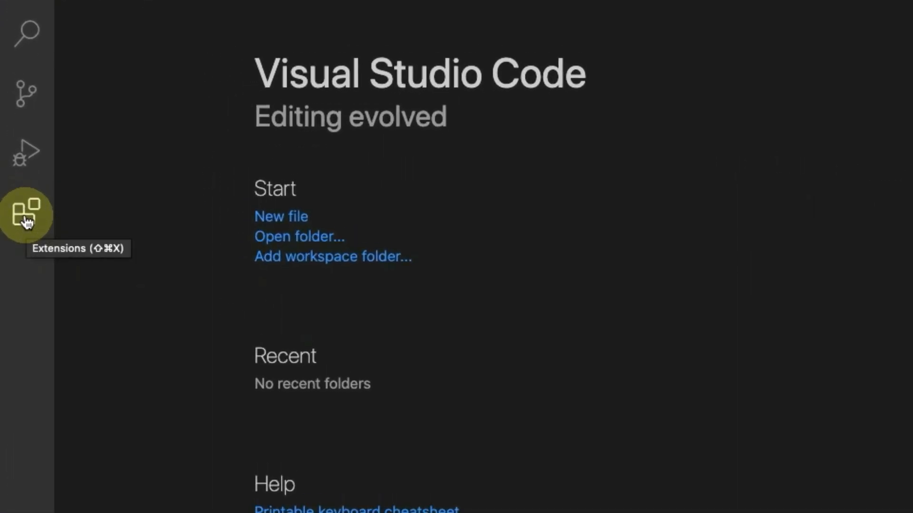
Search the Extensions view for python and install Microsoft's Python extension
click(23, 215)
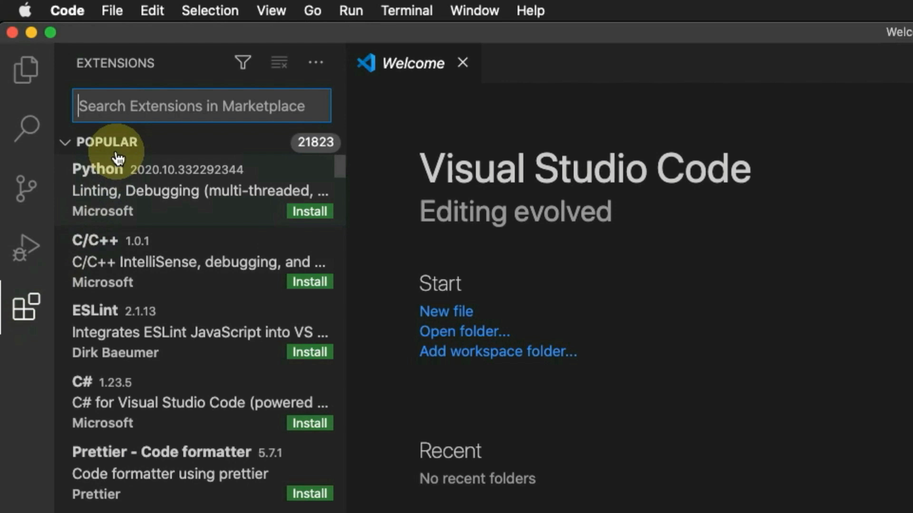
text(pyth)
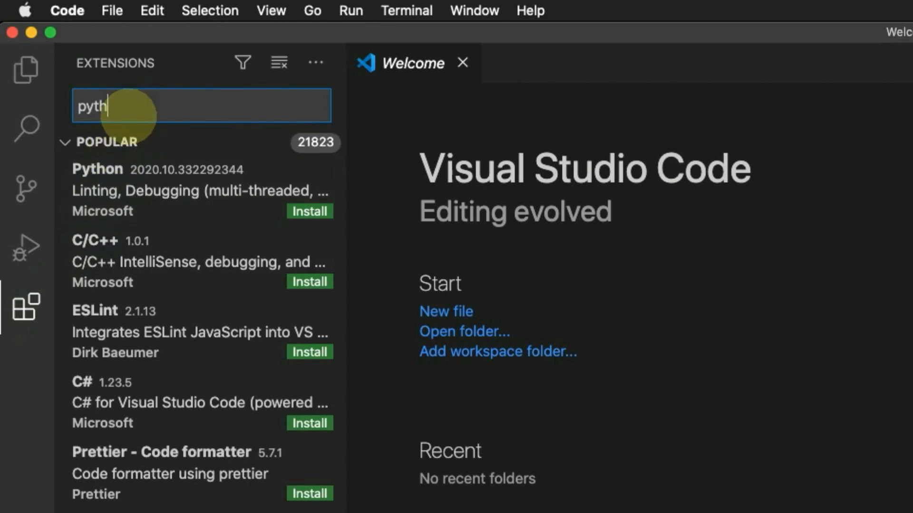
text(on)
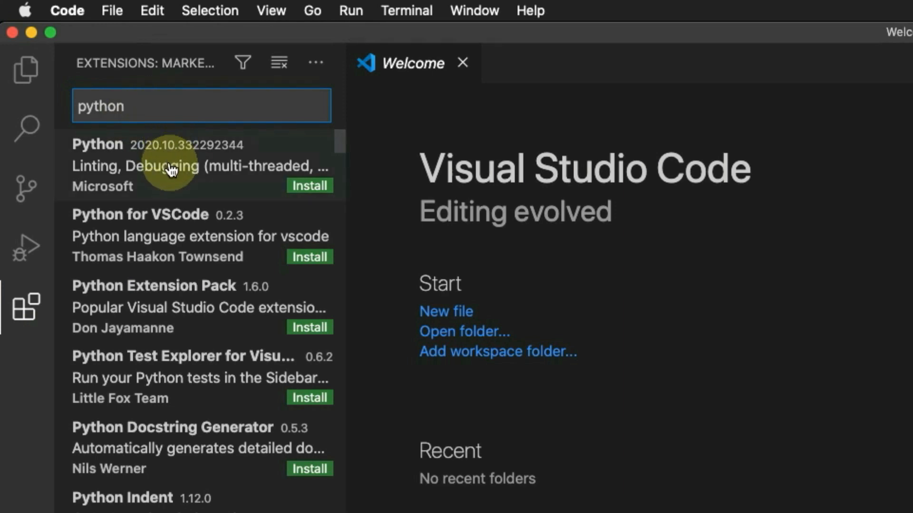
click(171, 167)
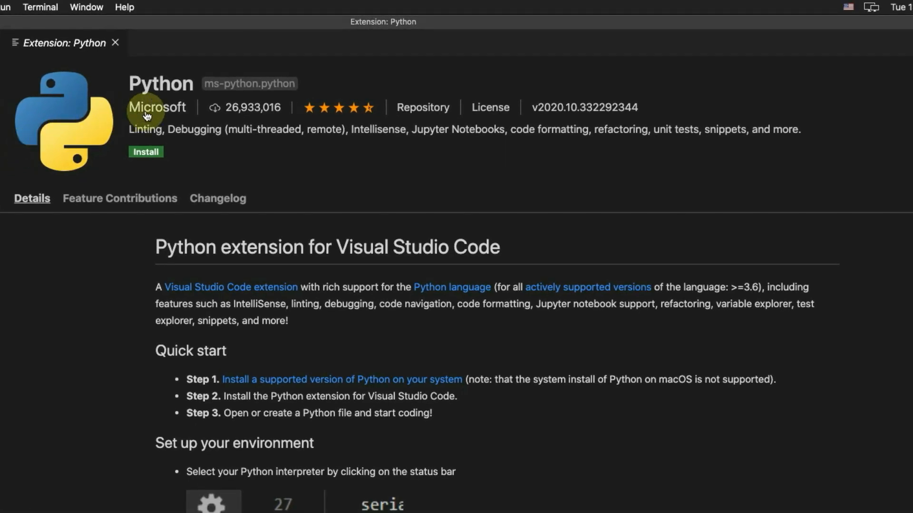
mouse_move(165, 110)
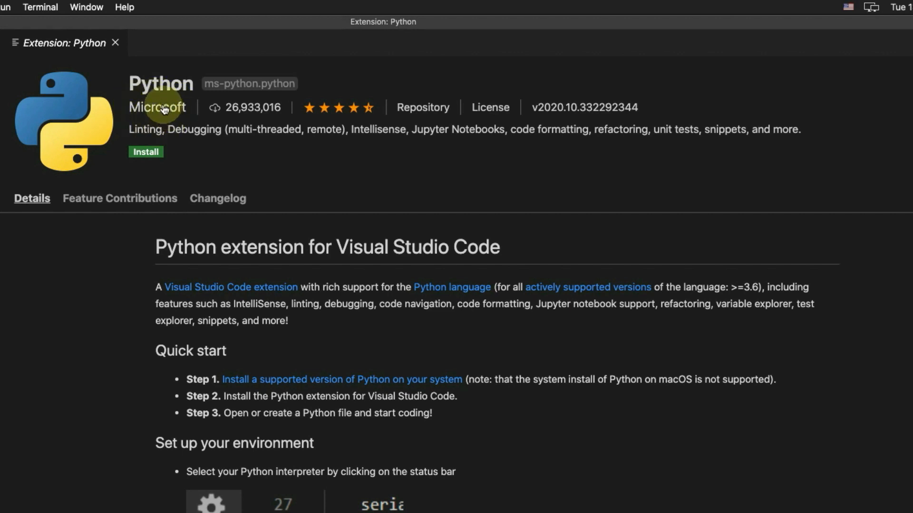
mouse_move(153, 161)
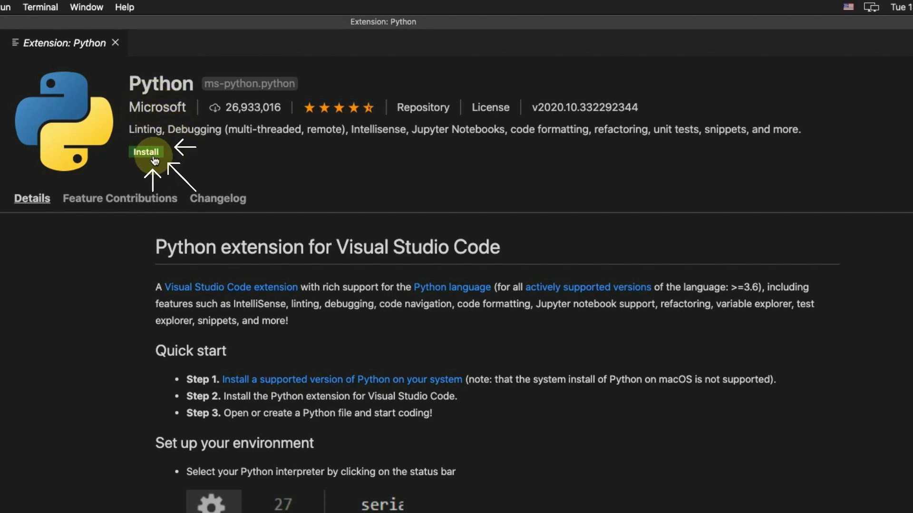
click(146, 152)
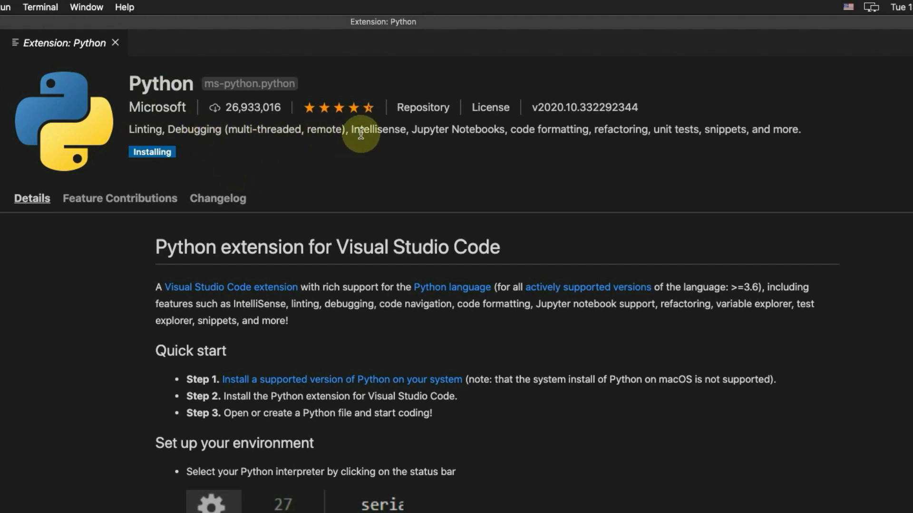
mouse_move(760, 130)
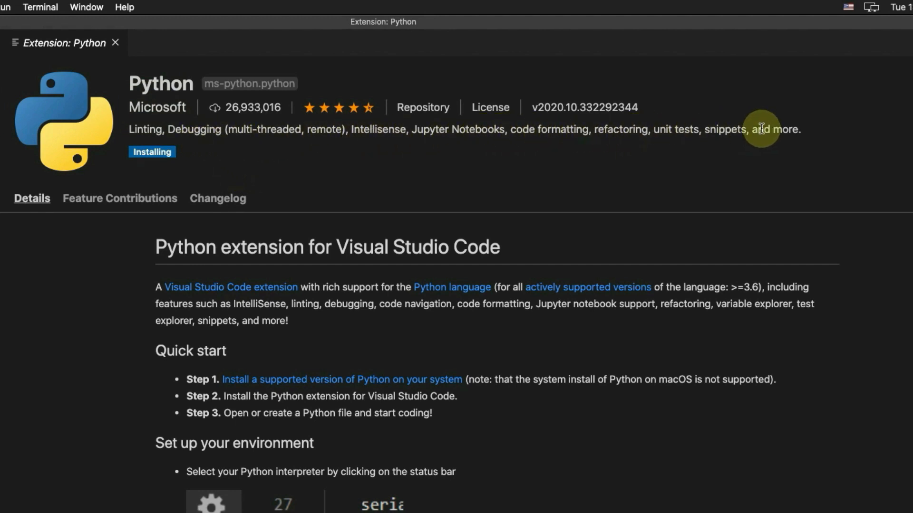
mouse_move(337, 192)
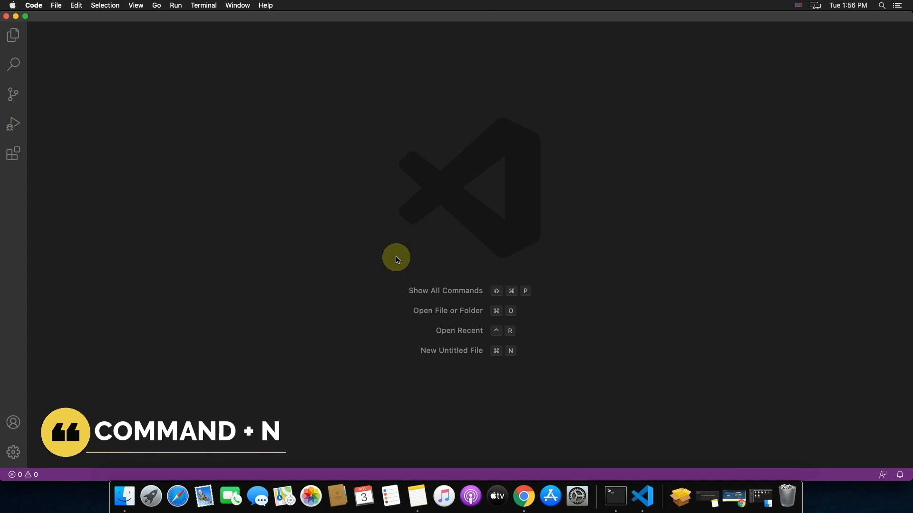
Create a new untitled file and save it to the Desktop as subscribe.py
key(cmd+n)
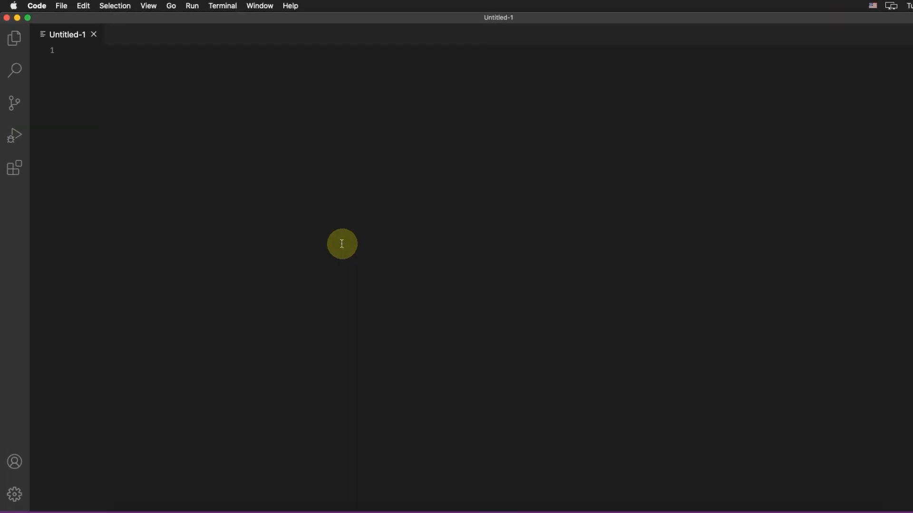
click(61, 6)
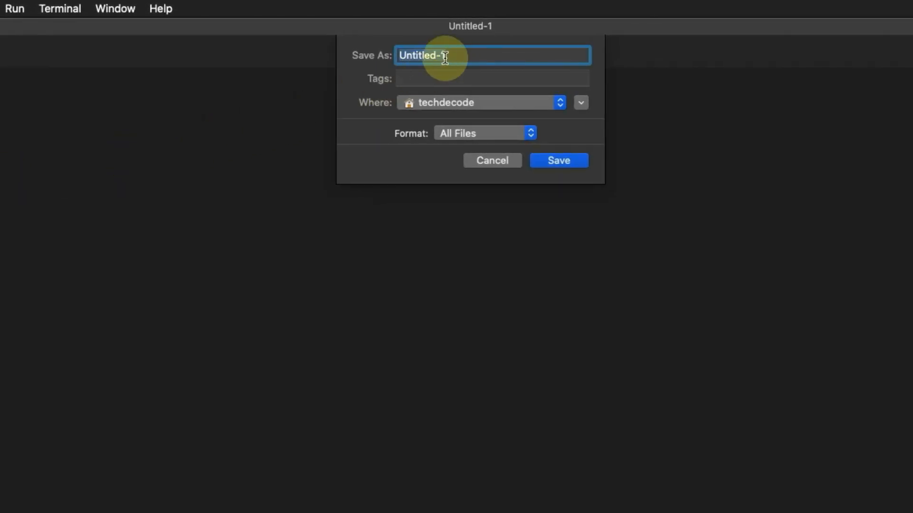
text(subscribe.py)
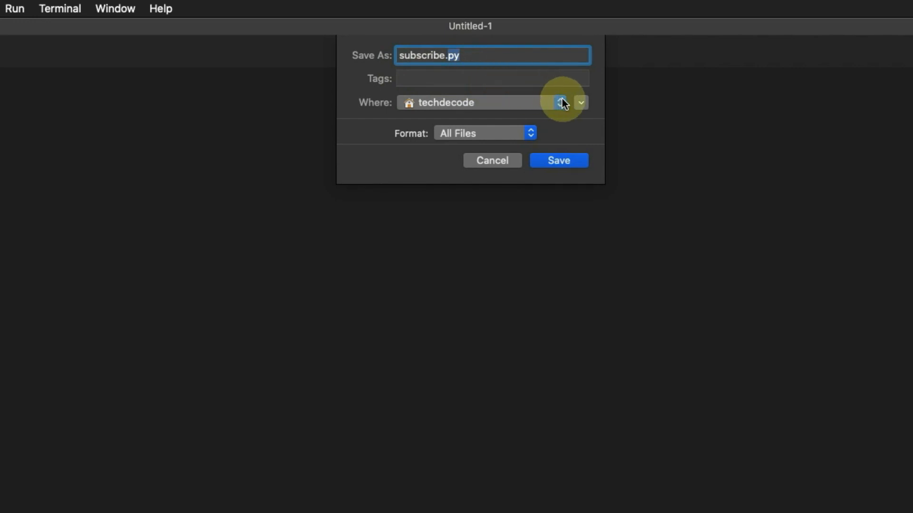
click(558, 102)
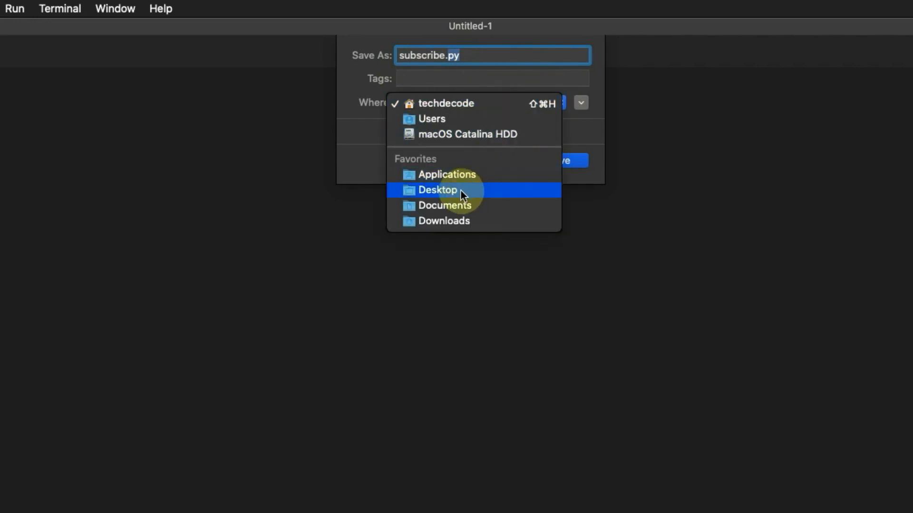
click(437, 190)
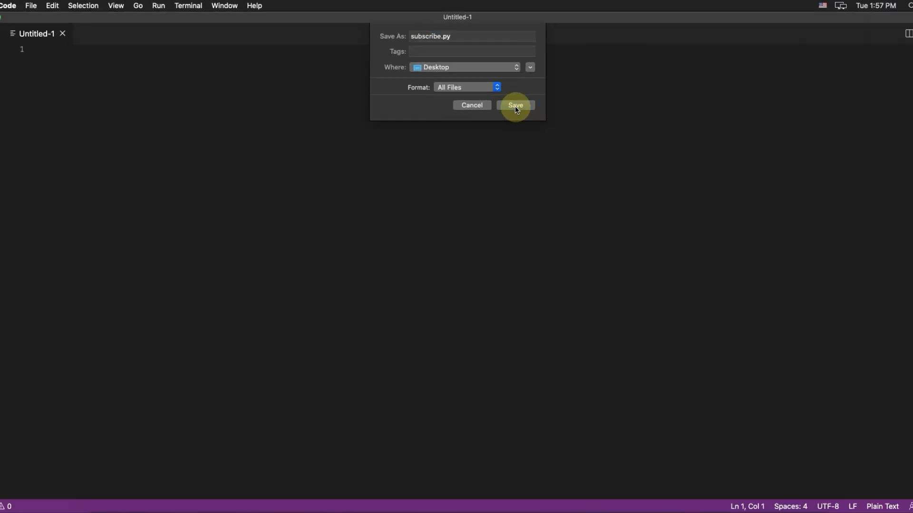
click(515, 105)
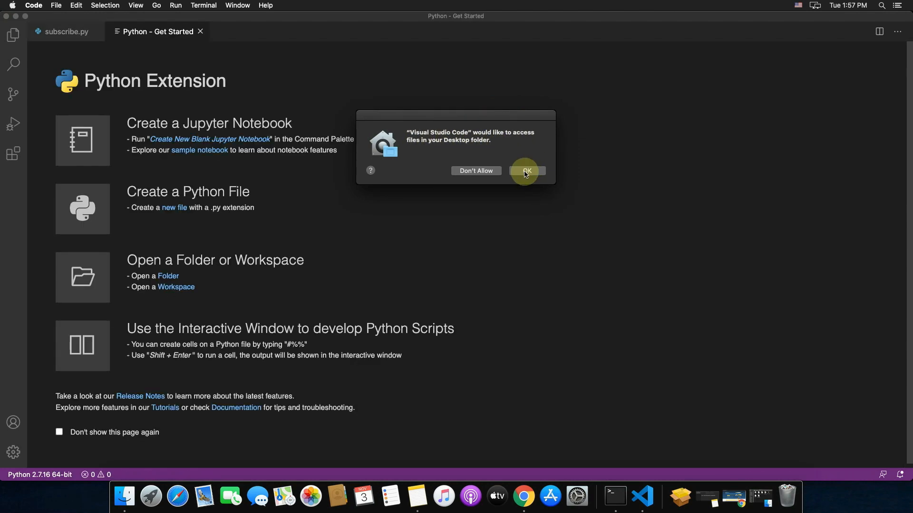
Allow Desktop file access, dismiss the pylint prompt, and choose Python 3.9.0 (/usr/local/bin/python3)
click(527, 170)
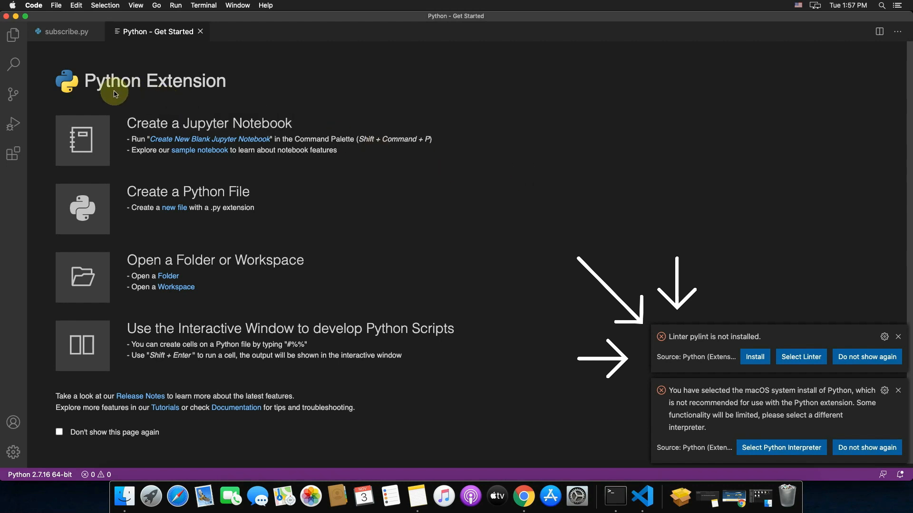
mouse_move(578, 298)
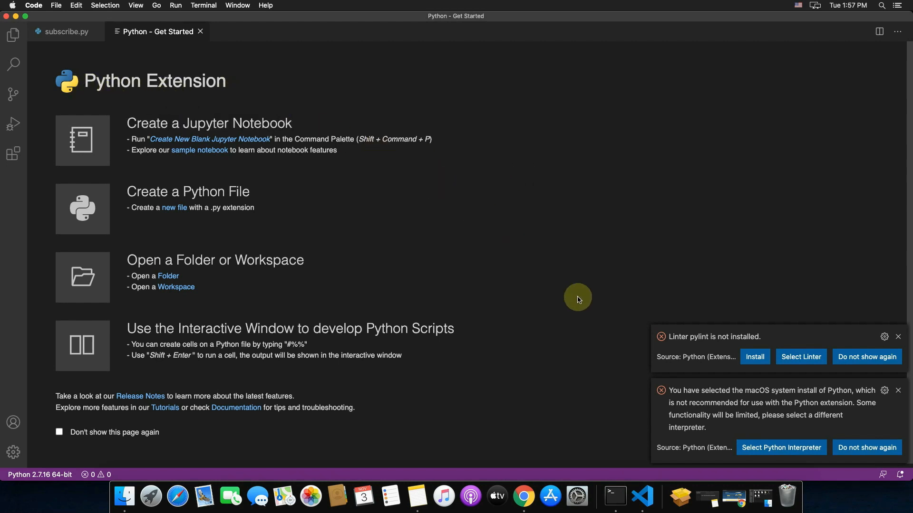
mouse_move(746, 343)
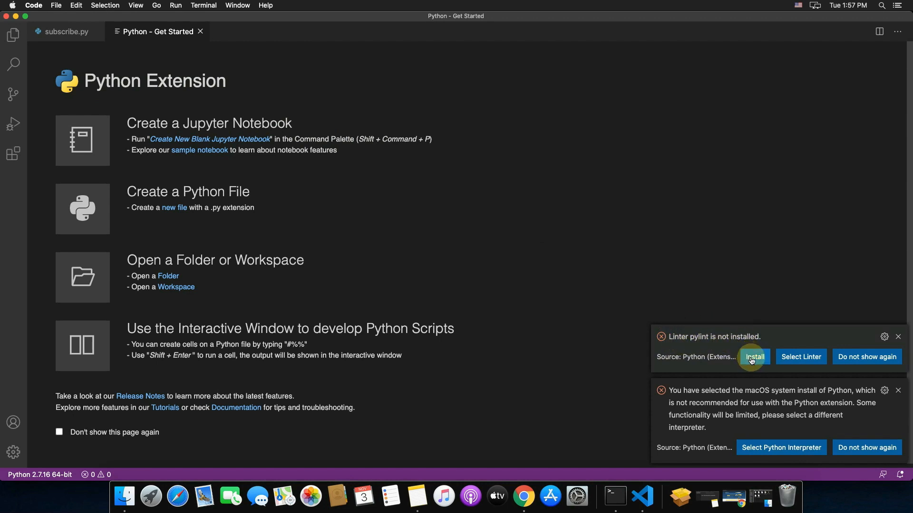
click(754, 357)
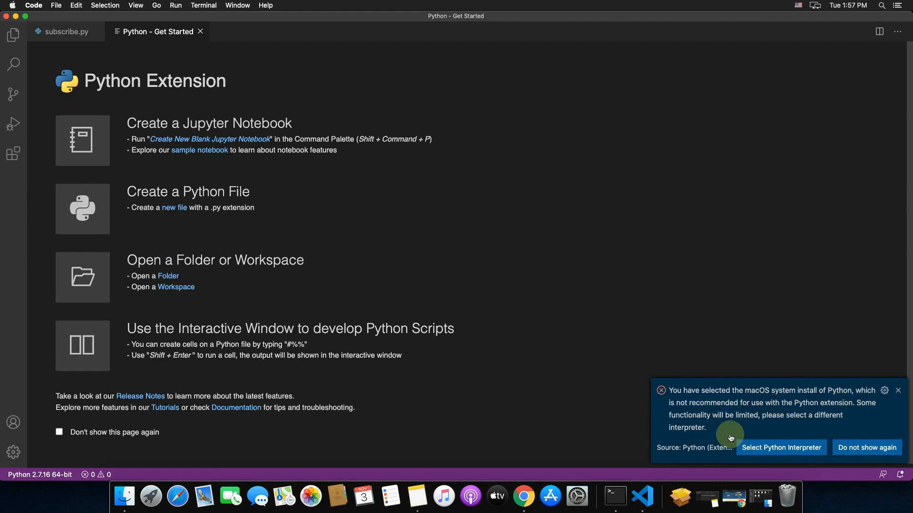
click(898, 390)
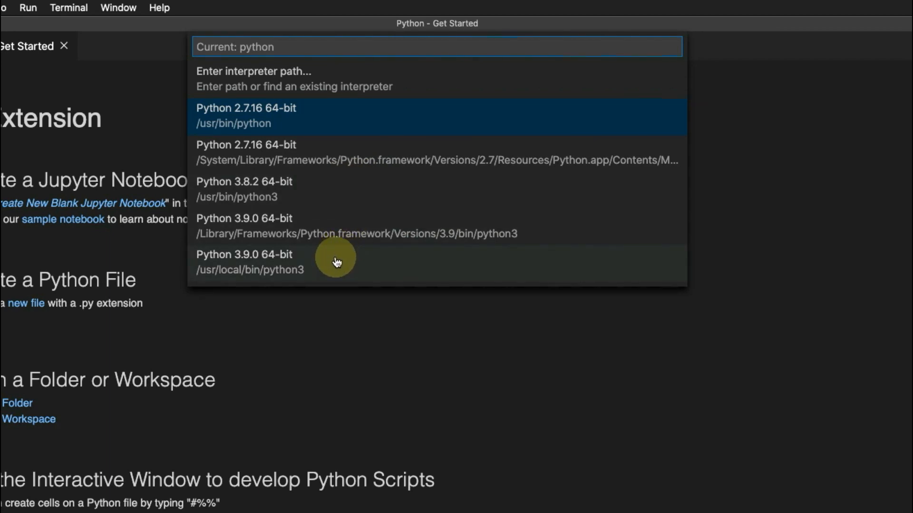
click(334, 261)
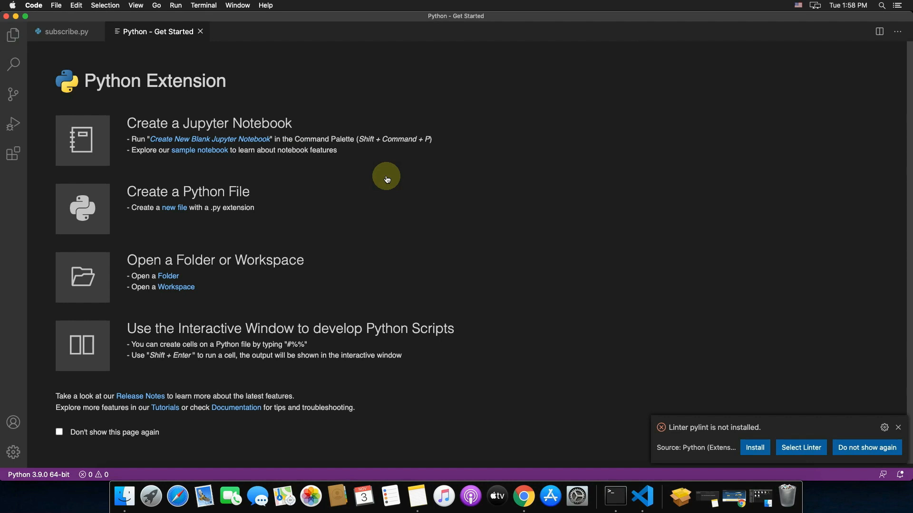
mouse_move(682, 436)
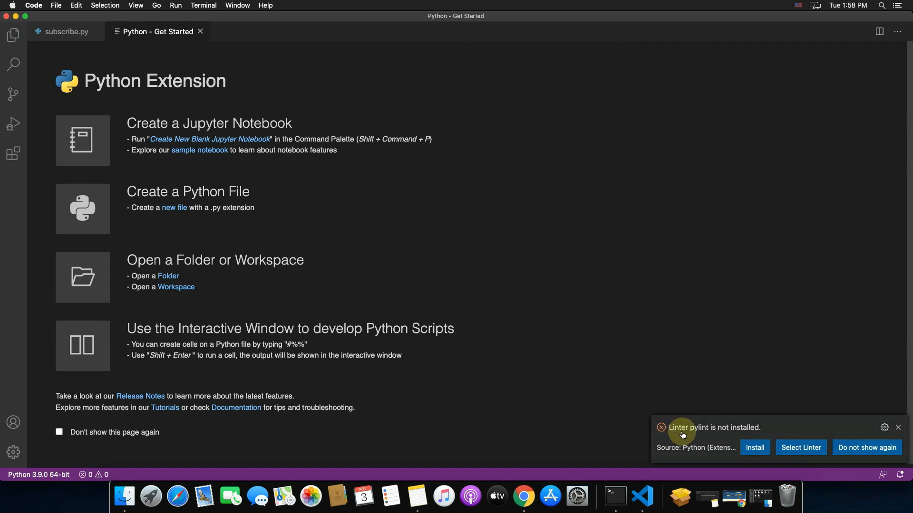
Install pylint from the notification, hide the terminal panel, and close the Python Get Started tab
click(754, 448)
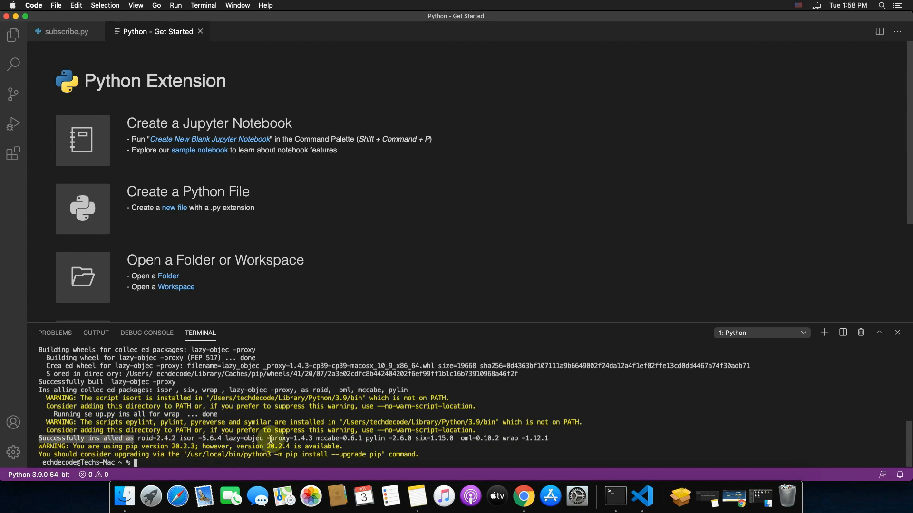
click(897, 332)
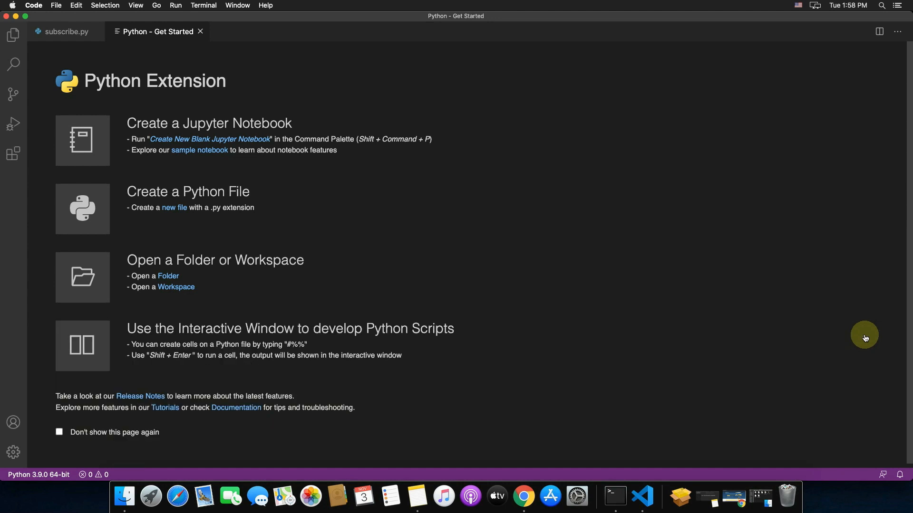
mouse_move(199, 29)
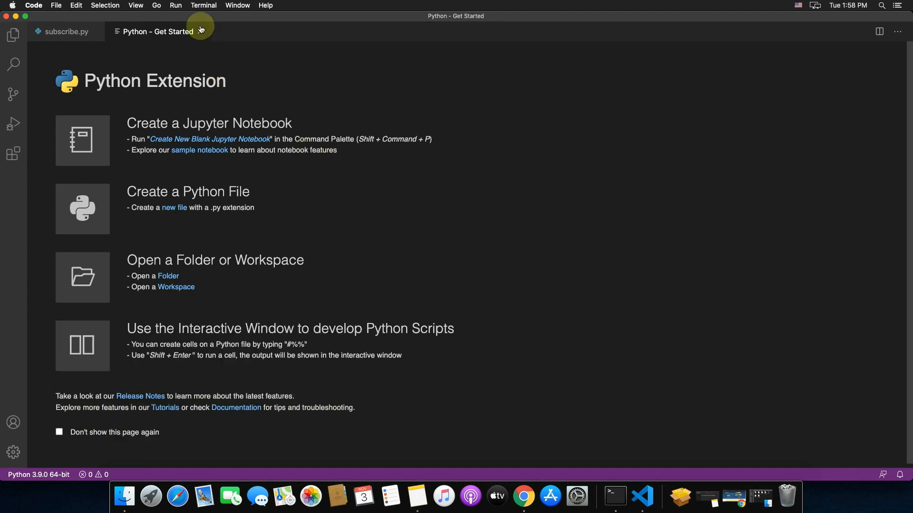
click(60, 32)
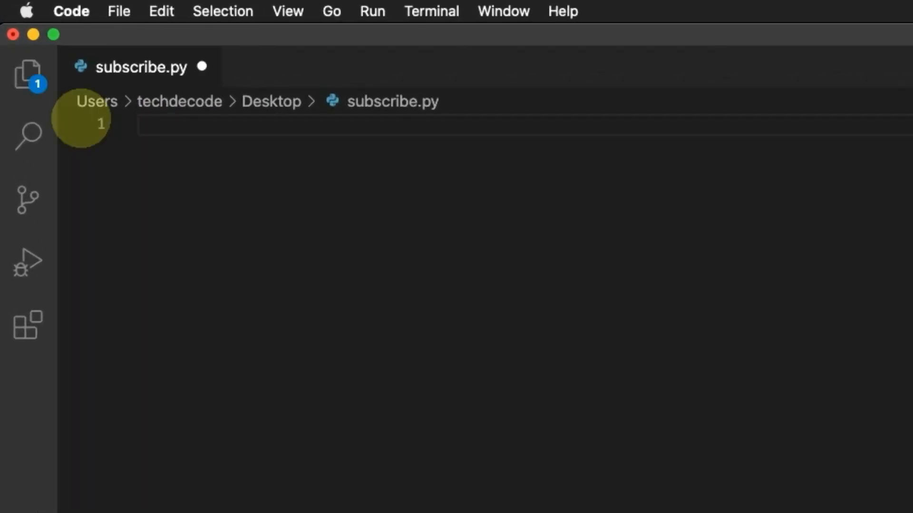
Type print("Subscribe Now!") as the first line of subscribe.py
text(print())
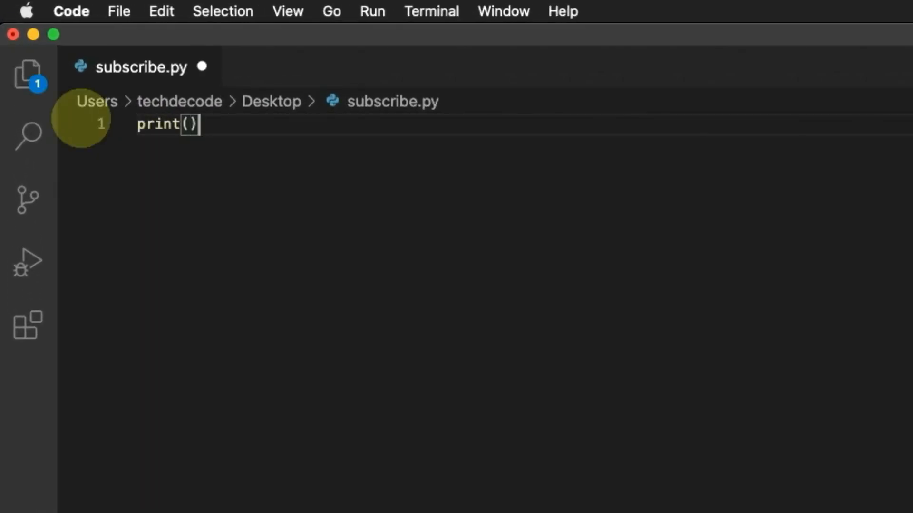
text("")
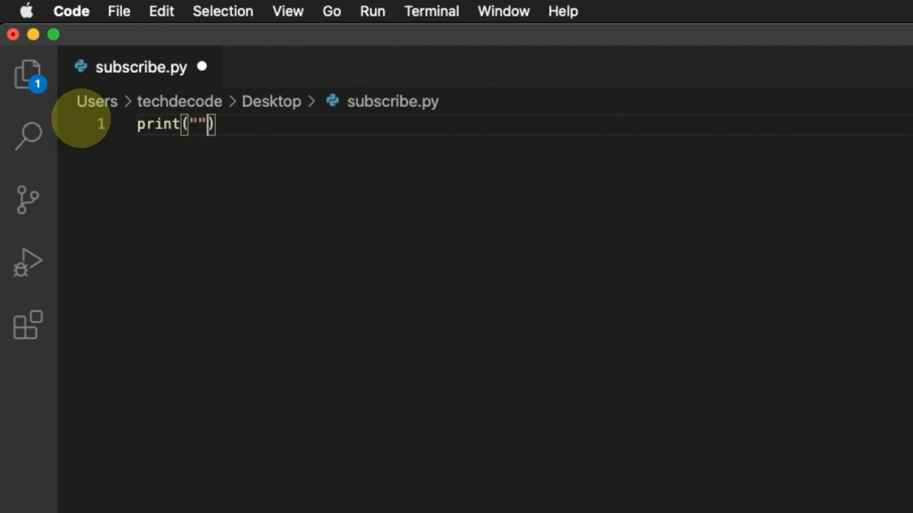
text(S)
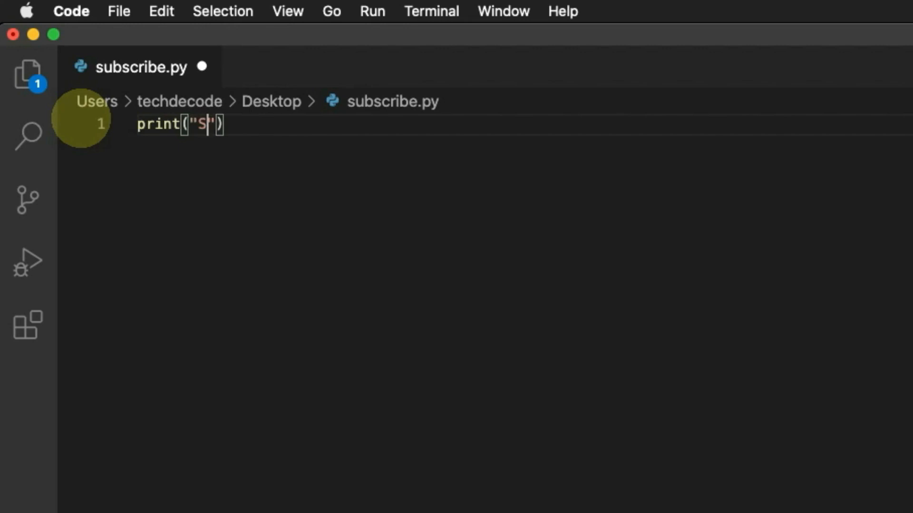
text(ubscribe Now)
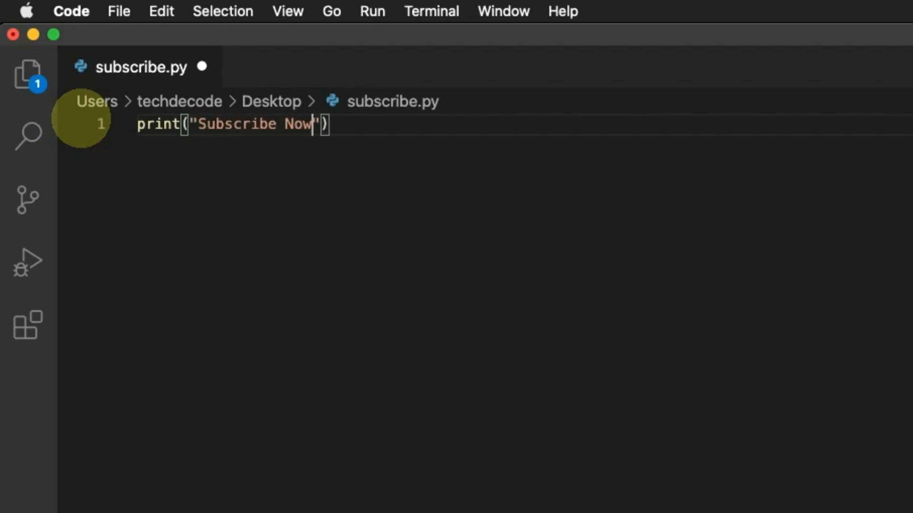
text(!)
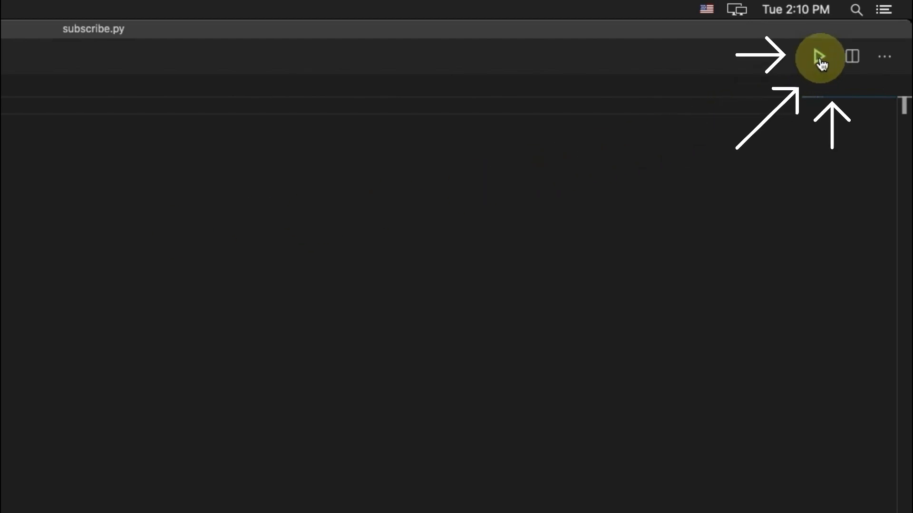
Run subscribe.py with the Run Python File button to print Subscribe Now! in the terminal
click(817, 56)
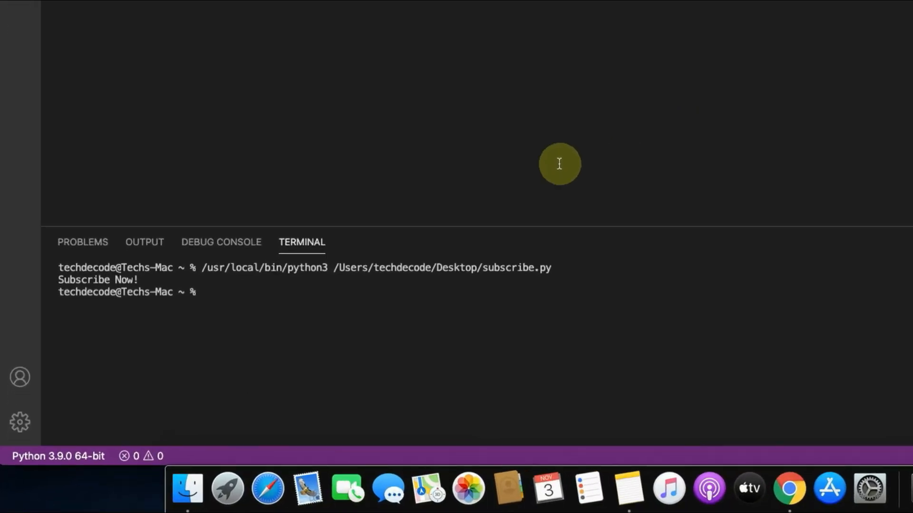